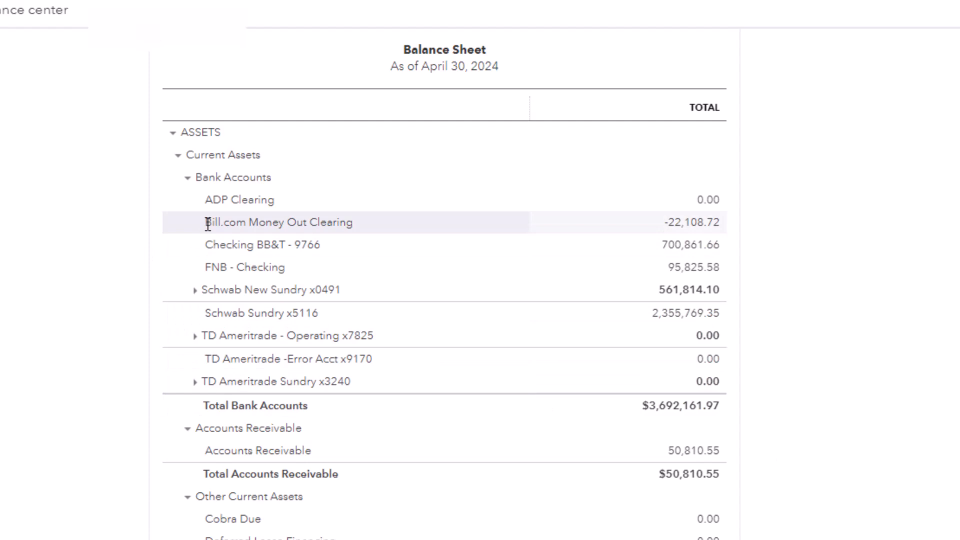
{"action": "mouse_move", "coordinate": [206, 231]}
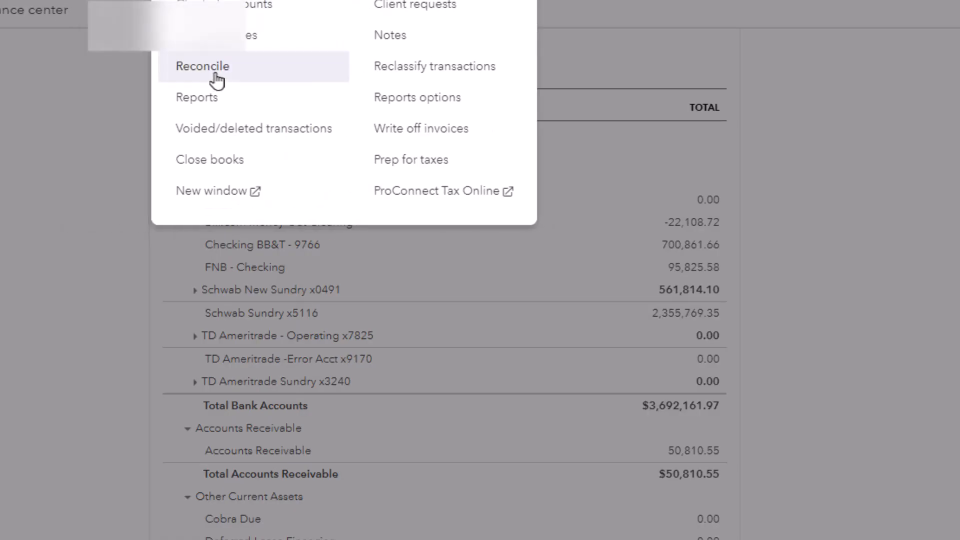
- Resume reconciling Bill.com Money Out Clearing for the statement ending May 31, 2024
{"action": "left_click", "coordinate": [202, 66]}
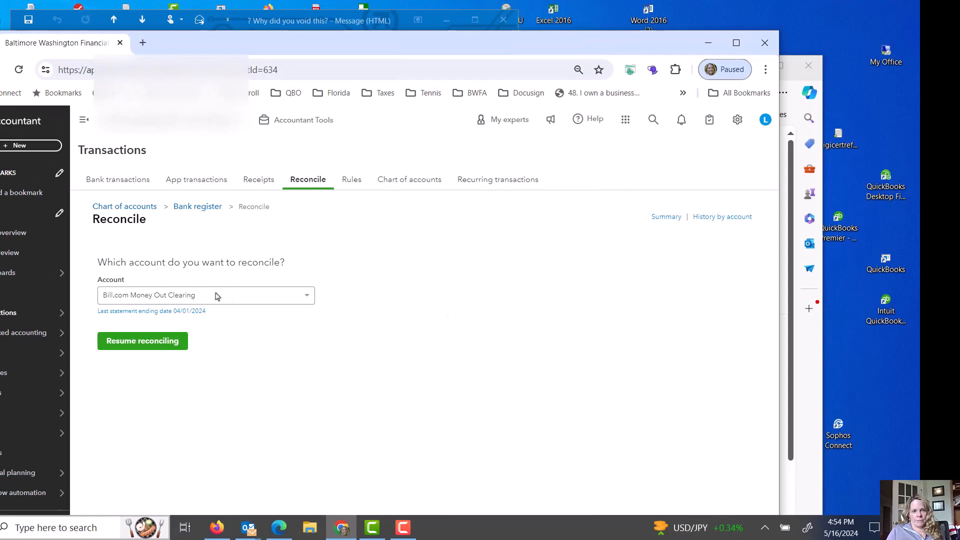
{"action": "left_click", "coordinate": [142, 341]}
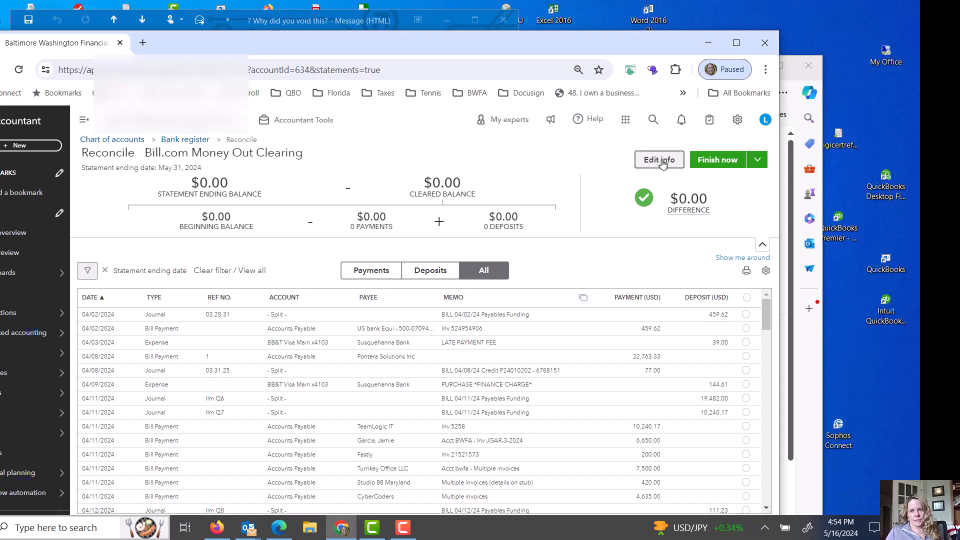
{"action": "left_click", "coordinate": [658, 160]}
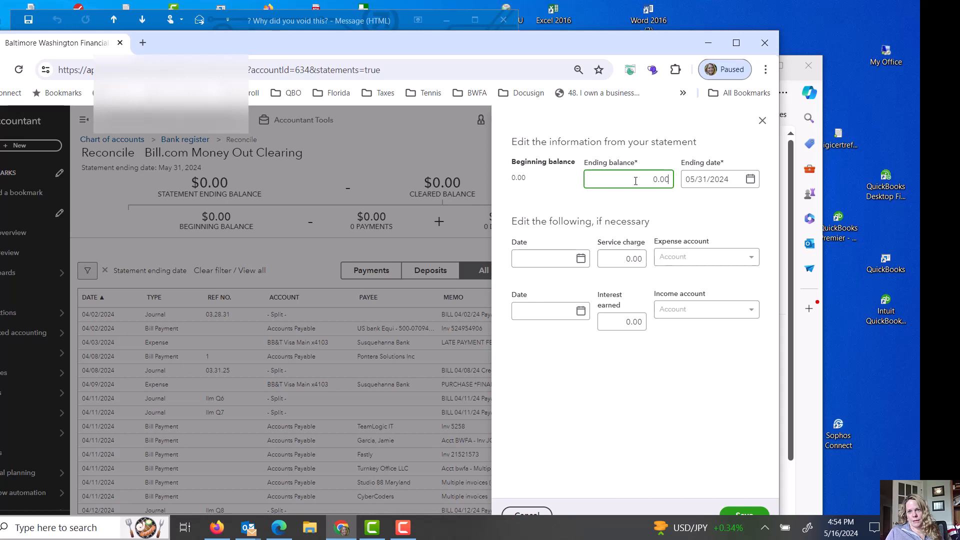
{"action": "left_click", "coordinate": [718, 179]}
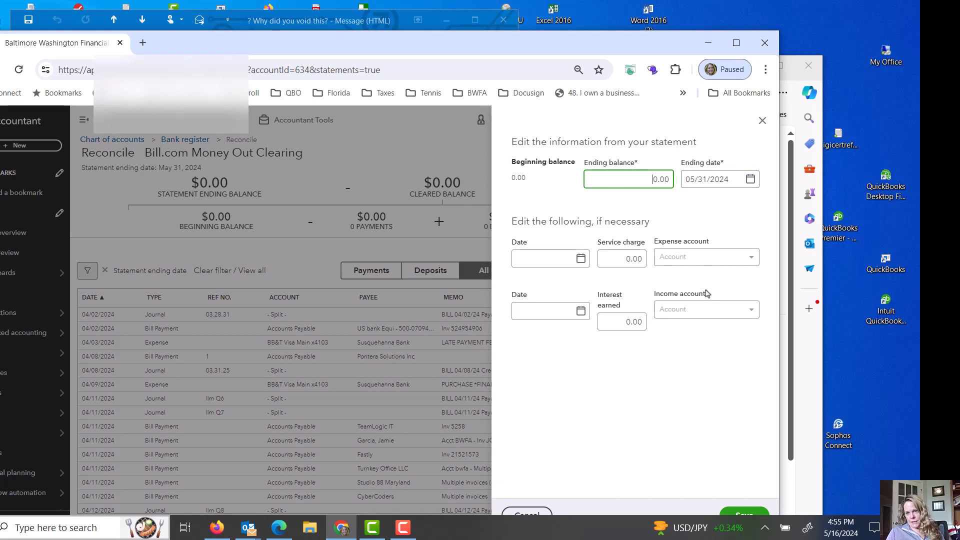
{"action": "mouse_move", "coordinate": [676, 387]}
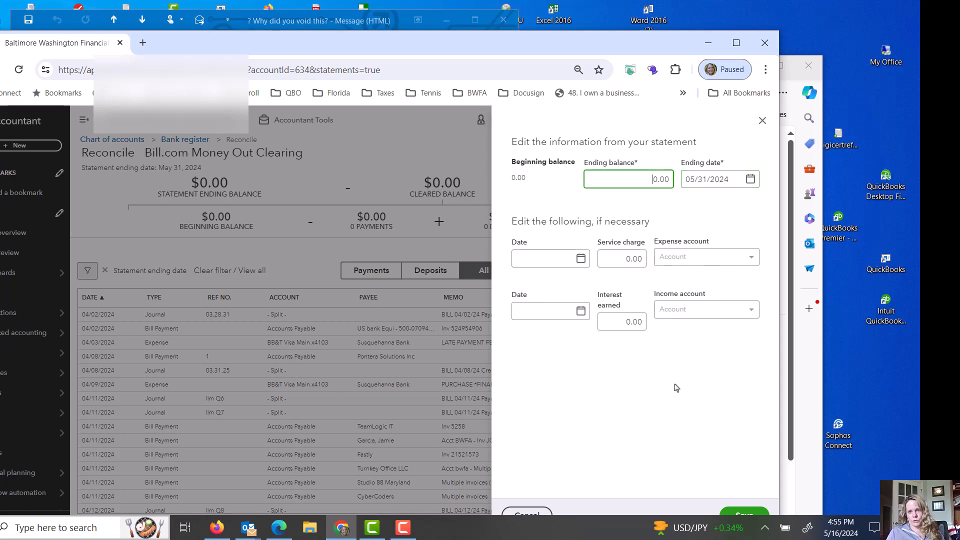
{"action": "mouse_move", "coordinate": [743, 510]}
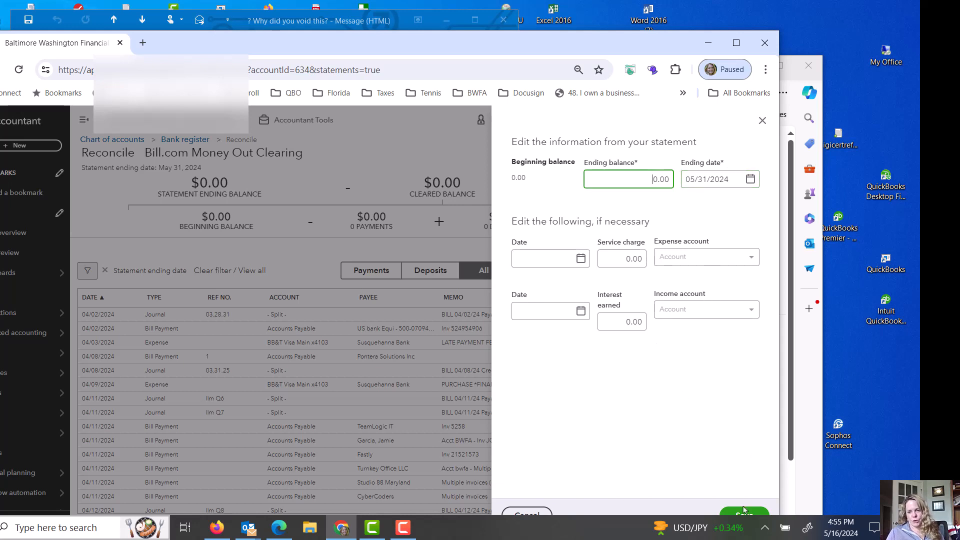
{"action": "left_click", "coordinate": [743, 513]}
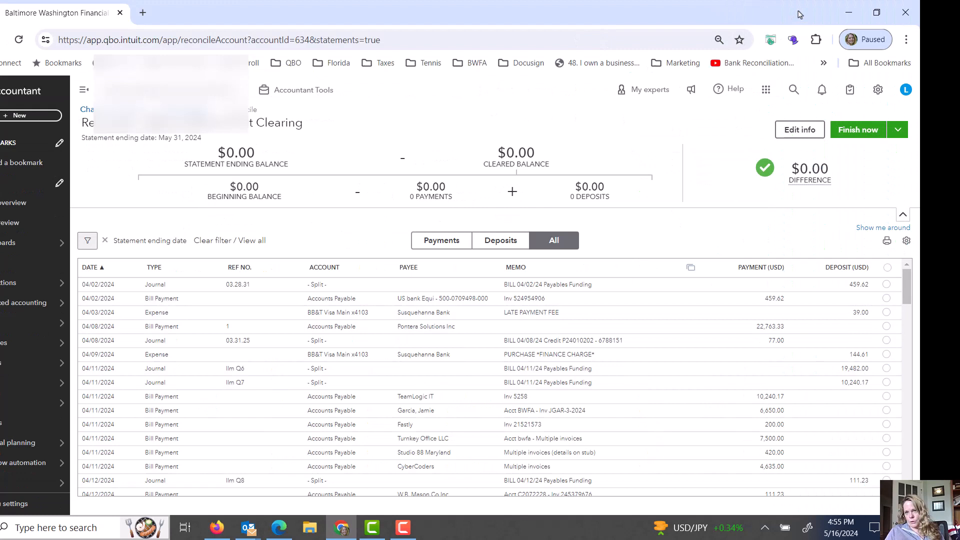
{"action": "mouse_move", "coordinate": [794, 279]}
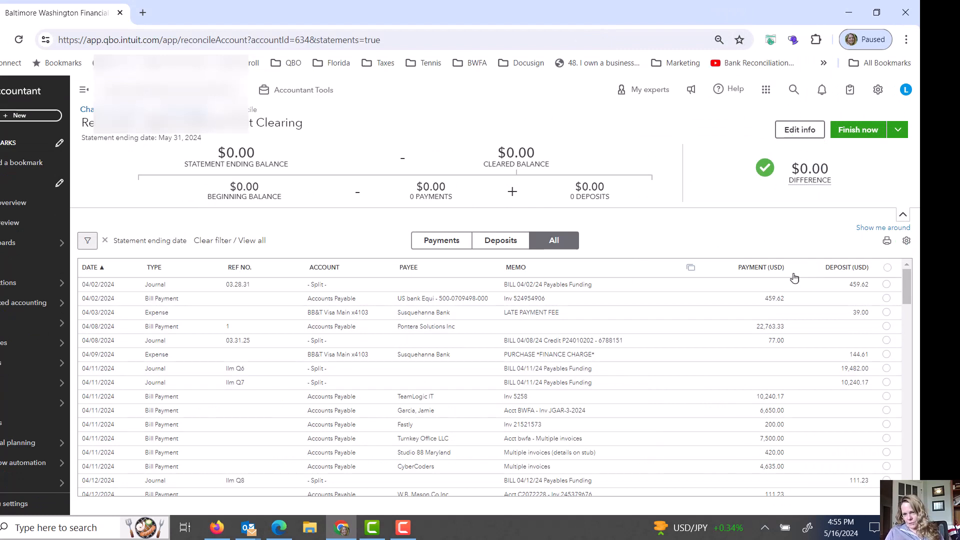
{"action": "mouse_move", "coordinate": [798, 320]}
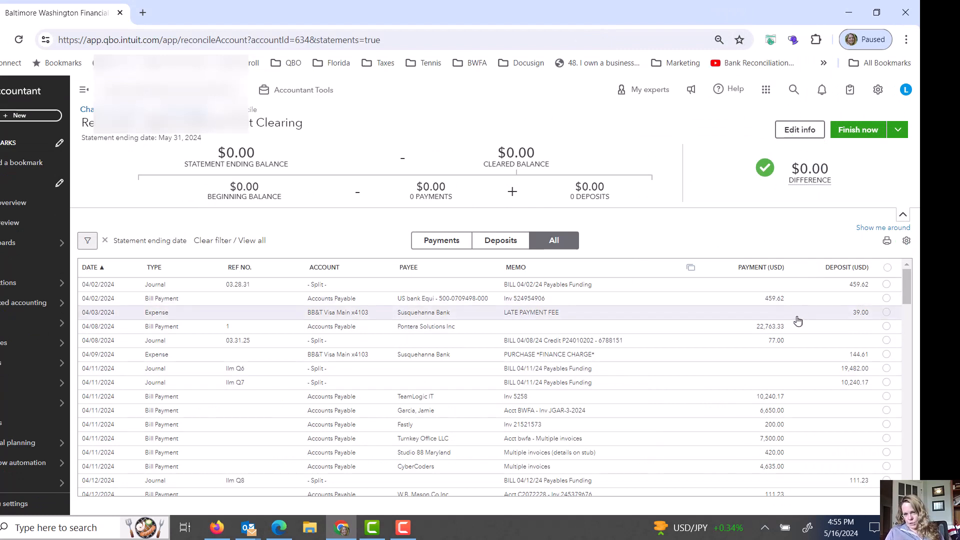
{"action": "mouse_move", "coordinate": [583, 381]}
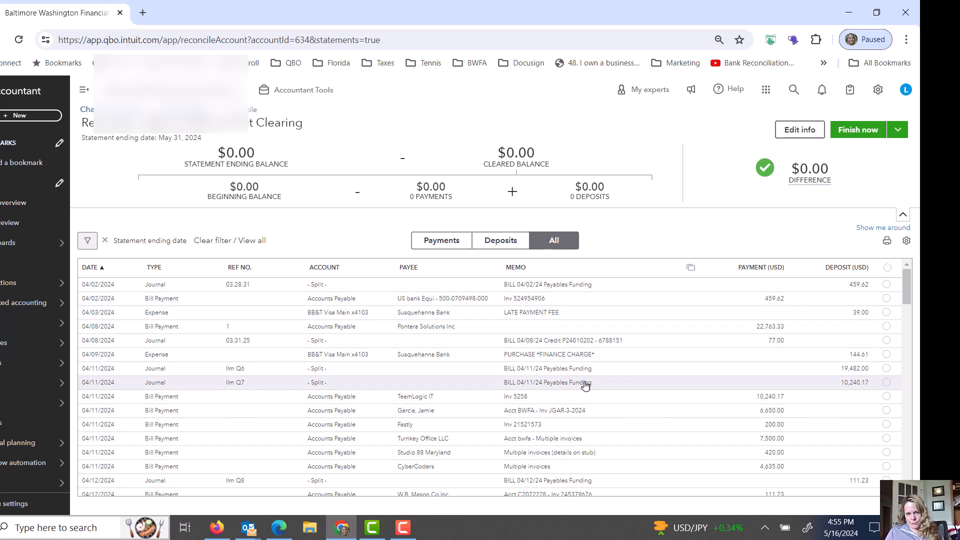
{"action": "mouse_move", "coordinate": [838, 396]}
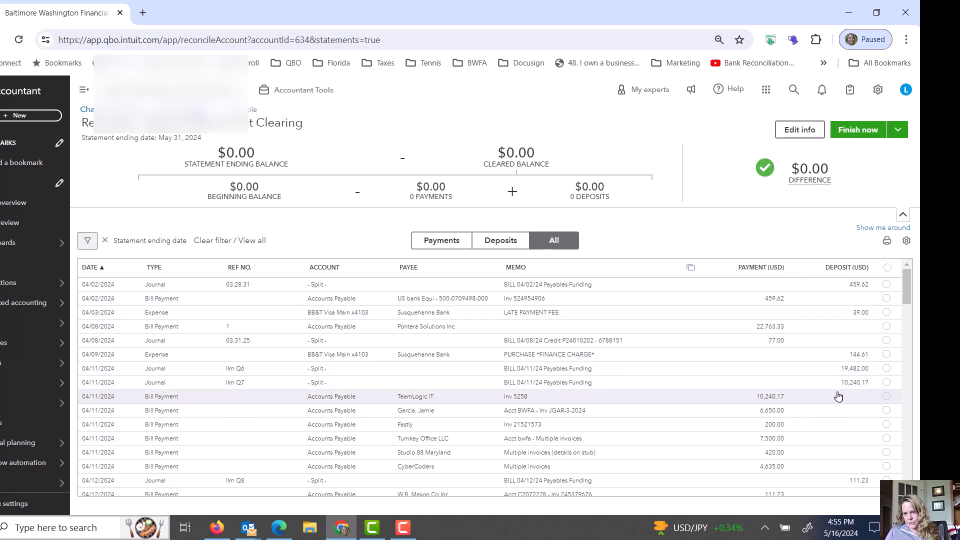
{"action": "mouse_move", "coordinate": [888, 382]}
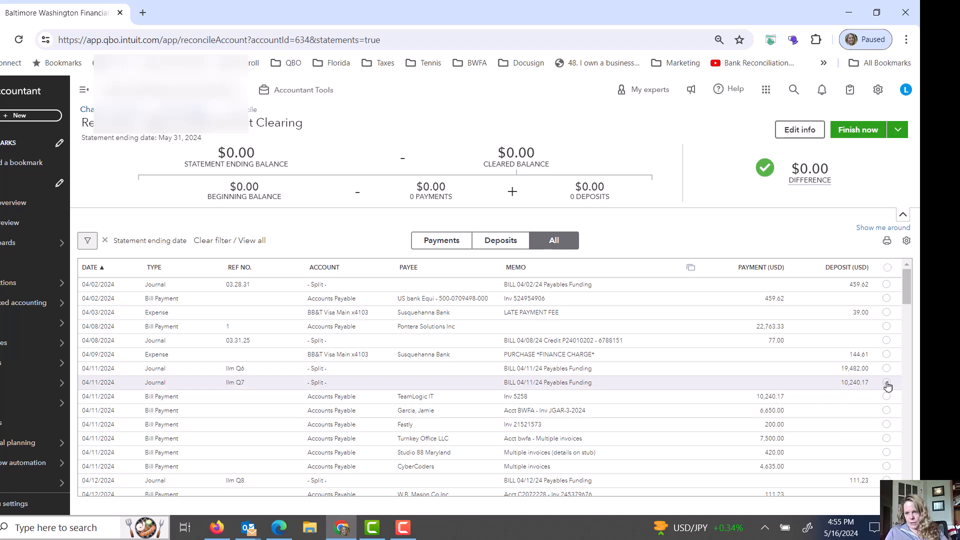
- Clear the $10,240.17 TeamLogic IT and $459.62 US bank funding/payment pairs, difference $0.00
{"action": "left_click", "coordinate": [886, 382]}
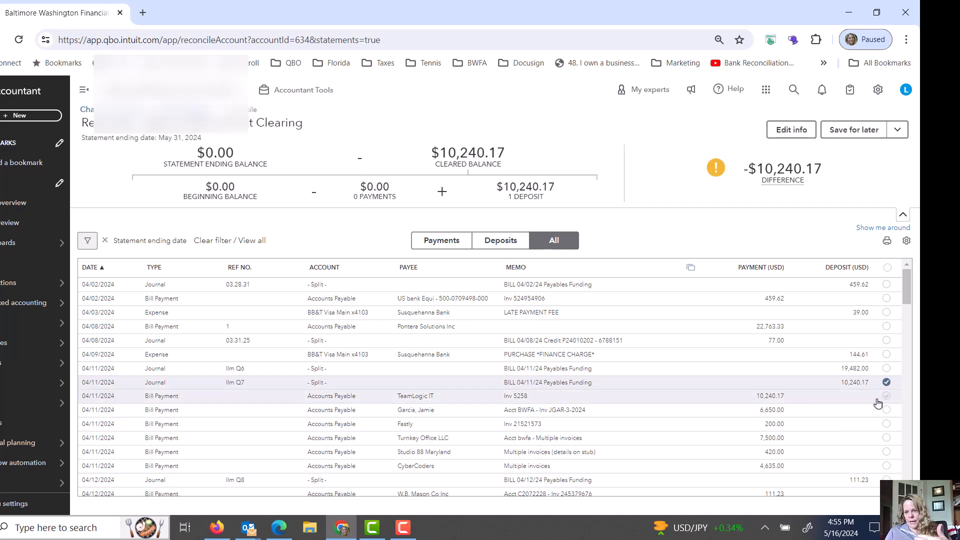
{"action": "left_click", "coordinate": [885, 396]}
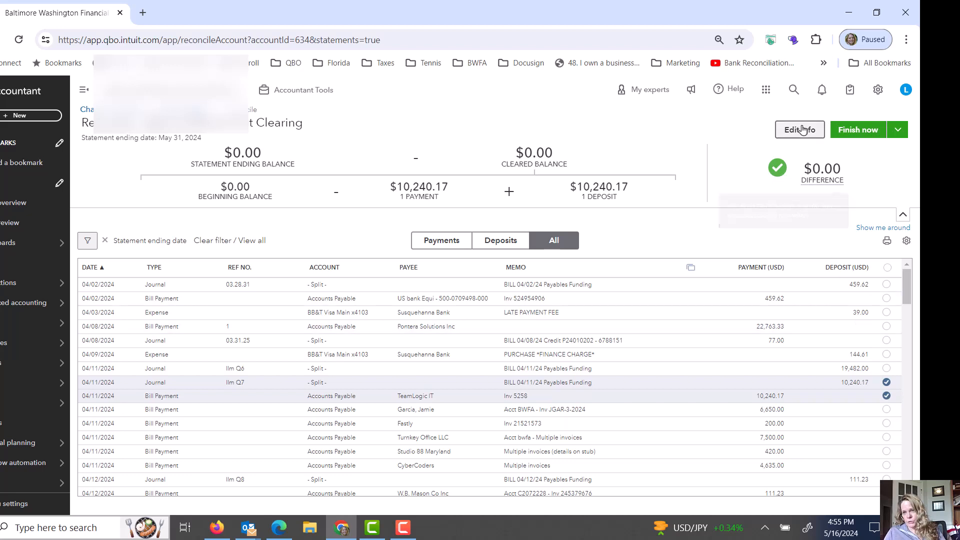
{"action": "mouse_move", "coordinate": [822, 167]}
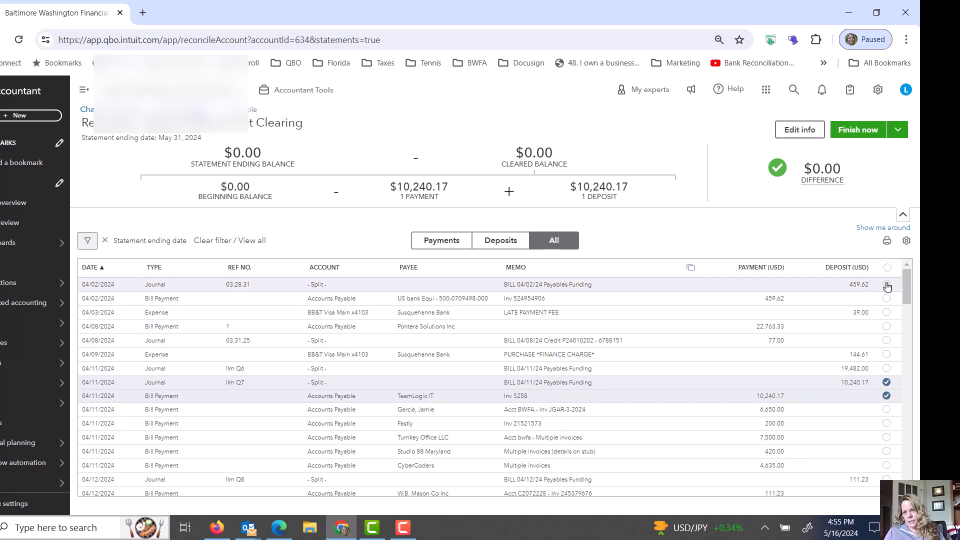
{"action": "left_click", "coordinate": [886, 284]}
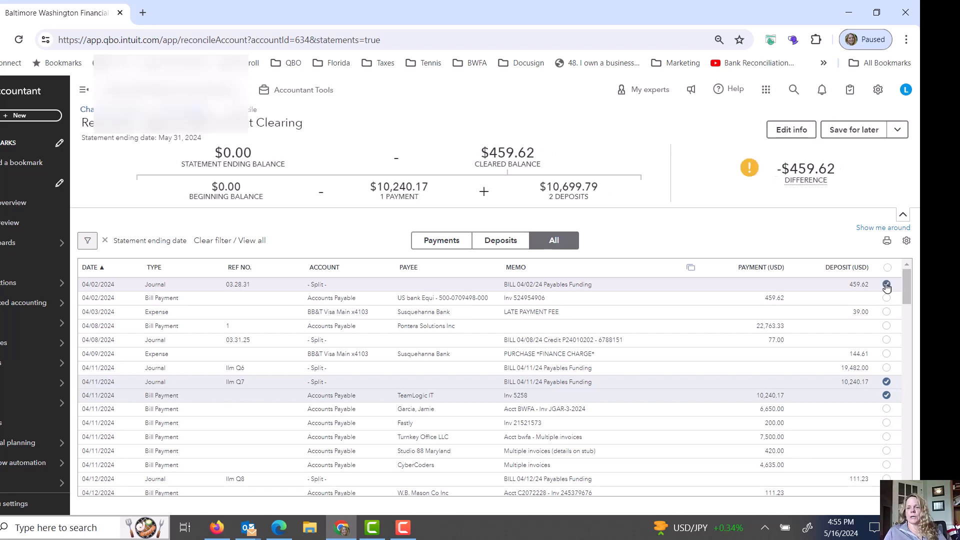
{"action": "left_click", "coordinate": [885, 284]}
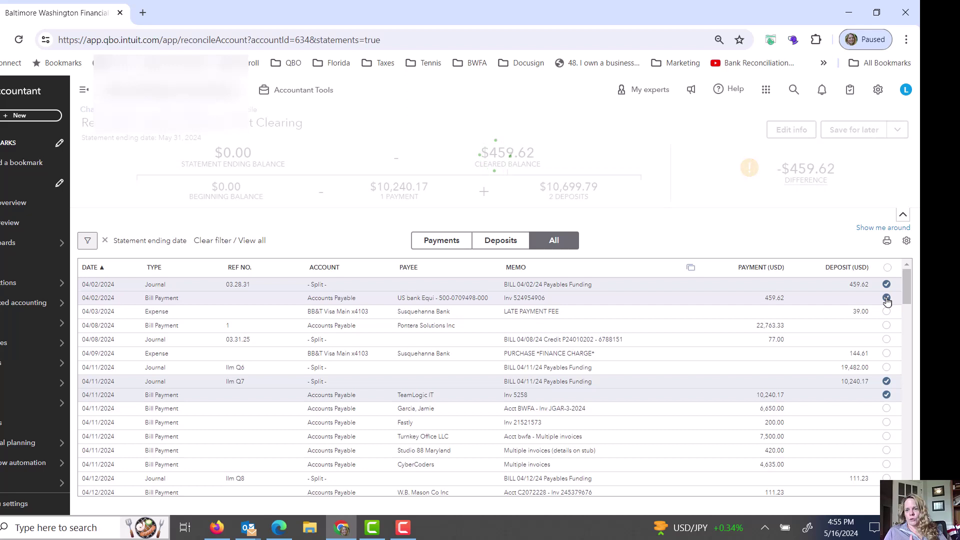
{"action": "left_click", "coordinate": [886, 298]}
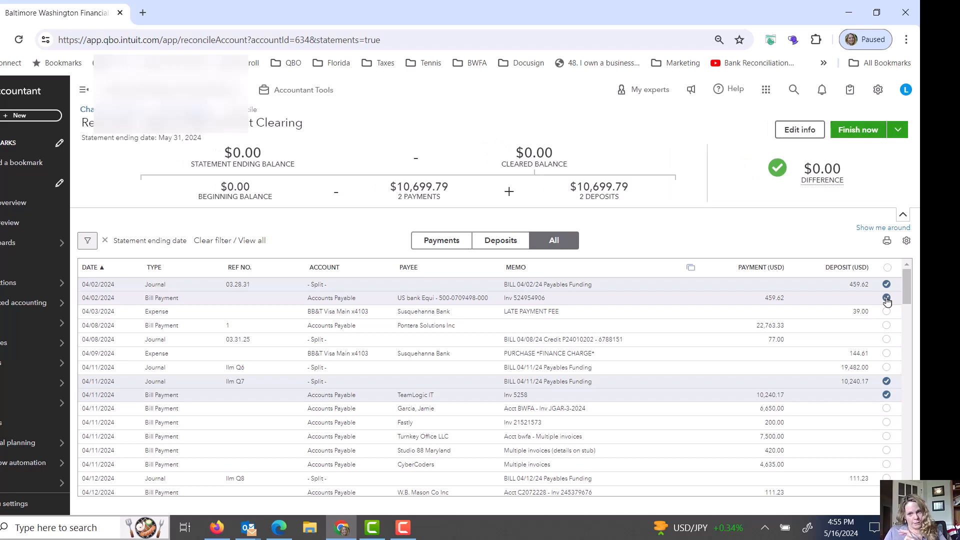
{"action": "left_click", "coordinate": [886, 284]}
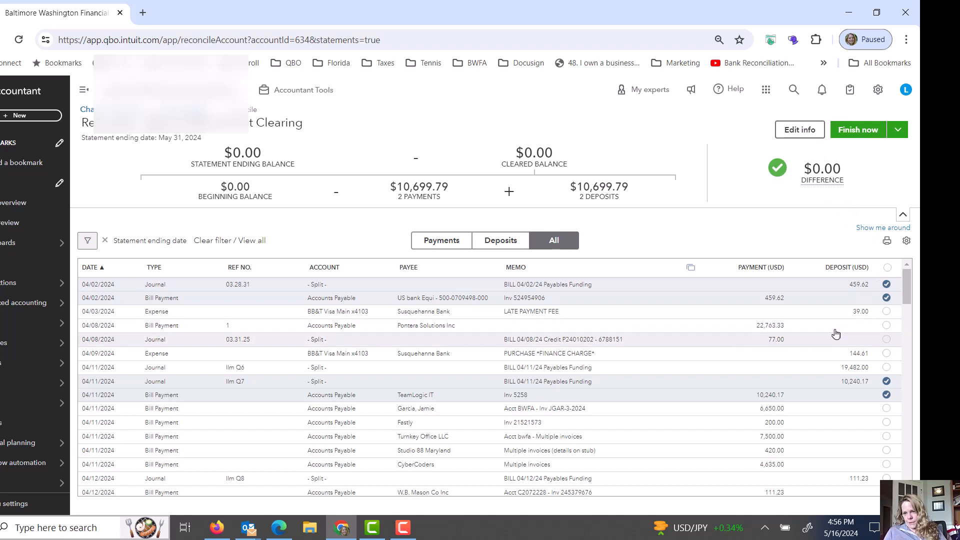
{"action": "mouse_move", "coordinate": [866, 315]}
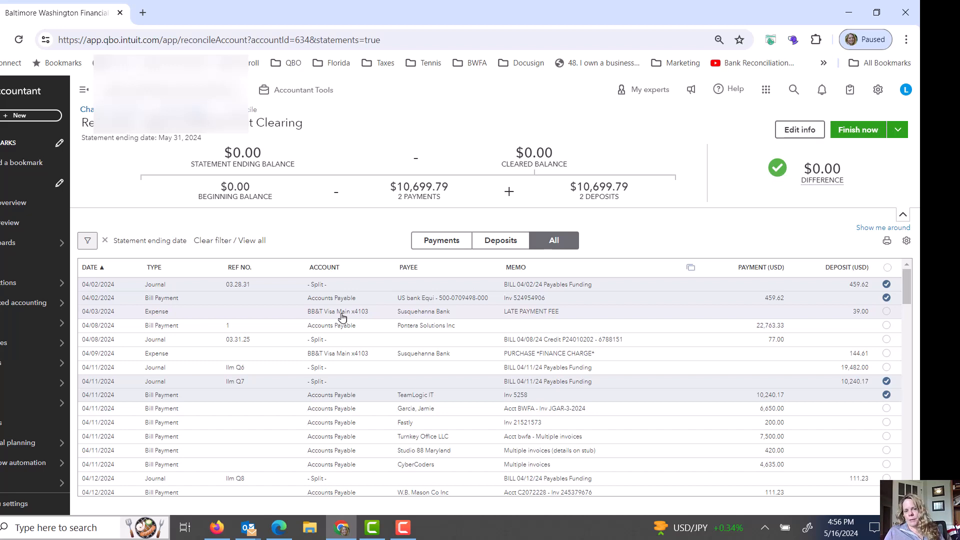
{"action": "mouse_move", "coordinate": [516, 318]}
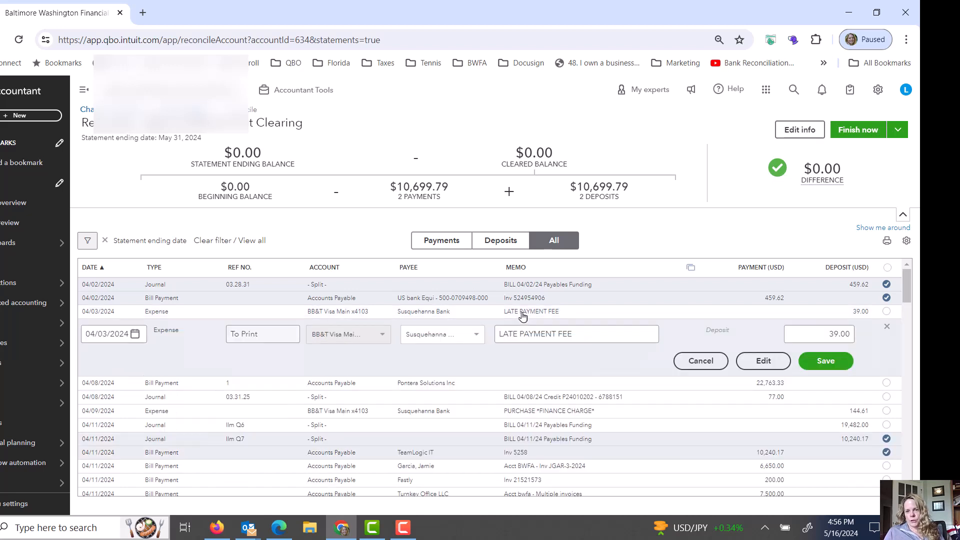
- Open the 04/03/2024 $39.00 Susquehanna Bank Late Payment Fee expense for editing
{"action": "left_click", "coordinate": [762, 361]}
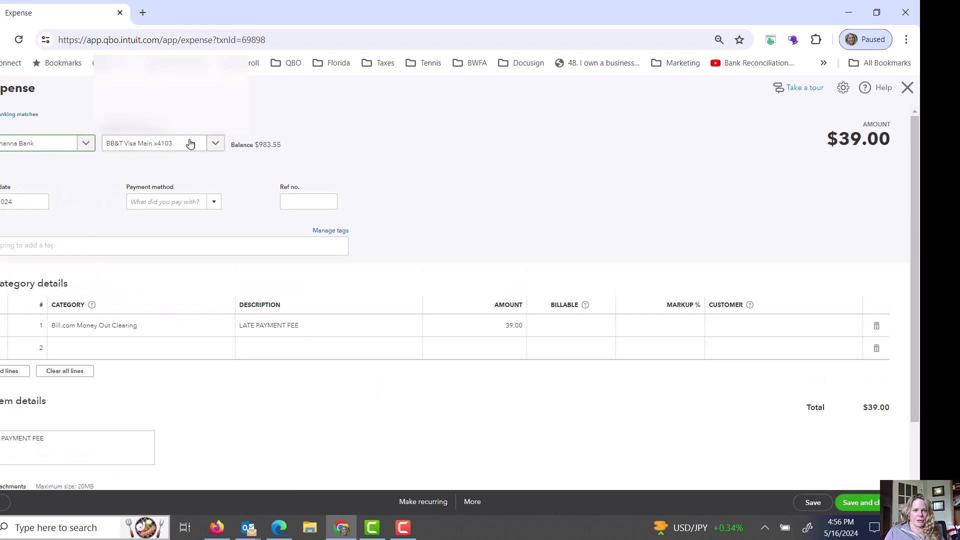
{"action": "mouse_move", "coordinate": [113, 336]}
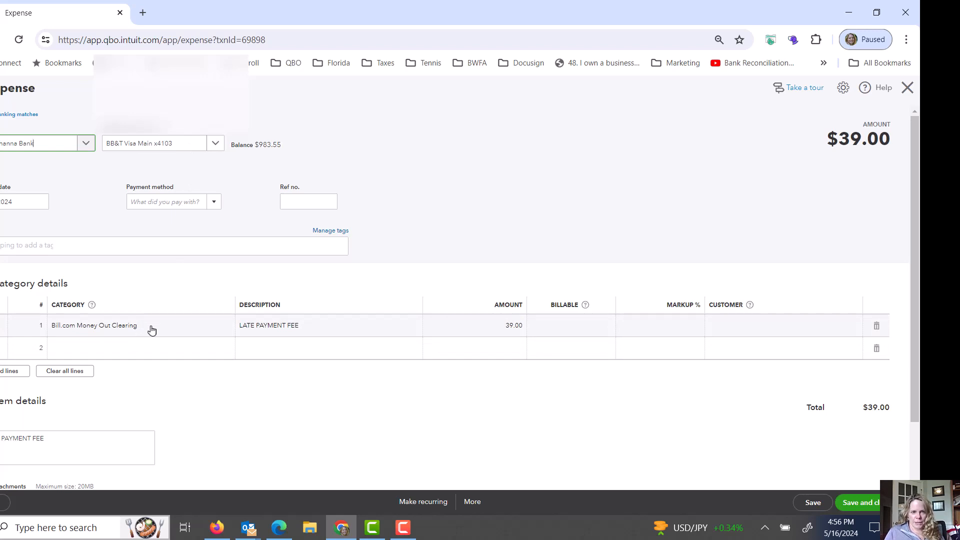
- Recategorize the $39 late payment fee line to Financing: Bank Service Charges
{"action": "left_click", "coordinate": [135, 325]}
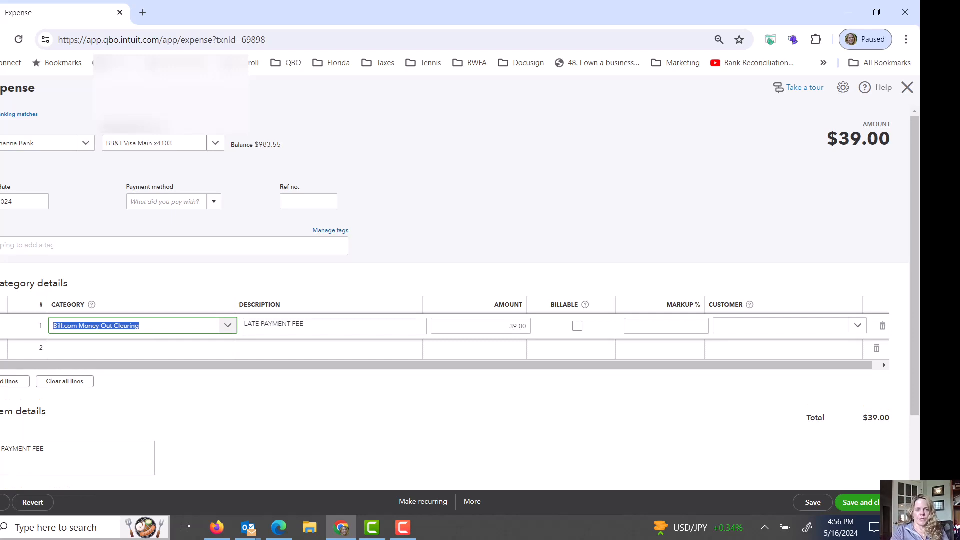
{"action": "type", "text": "bank"}
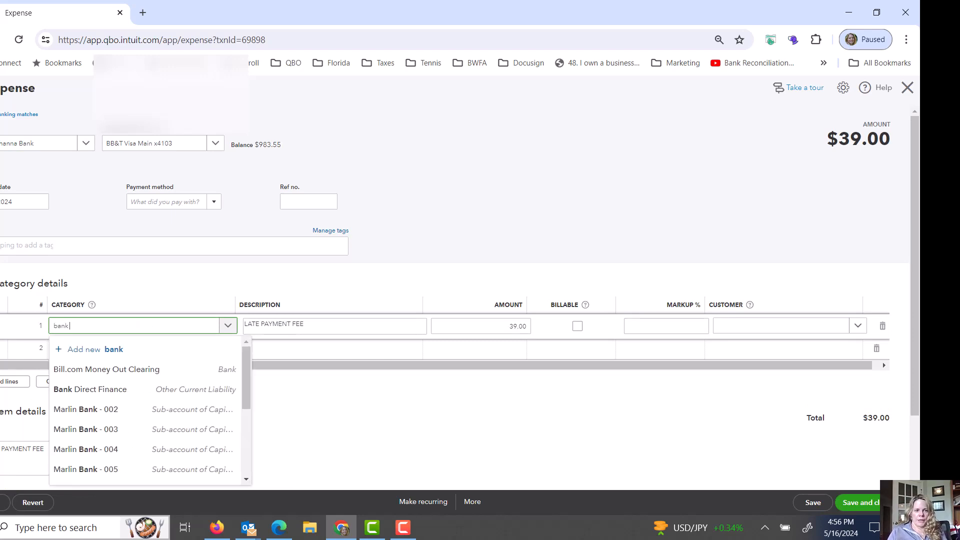
{"action": "mouse_move", "coordinate": [27, 397]}
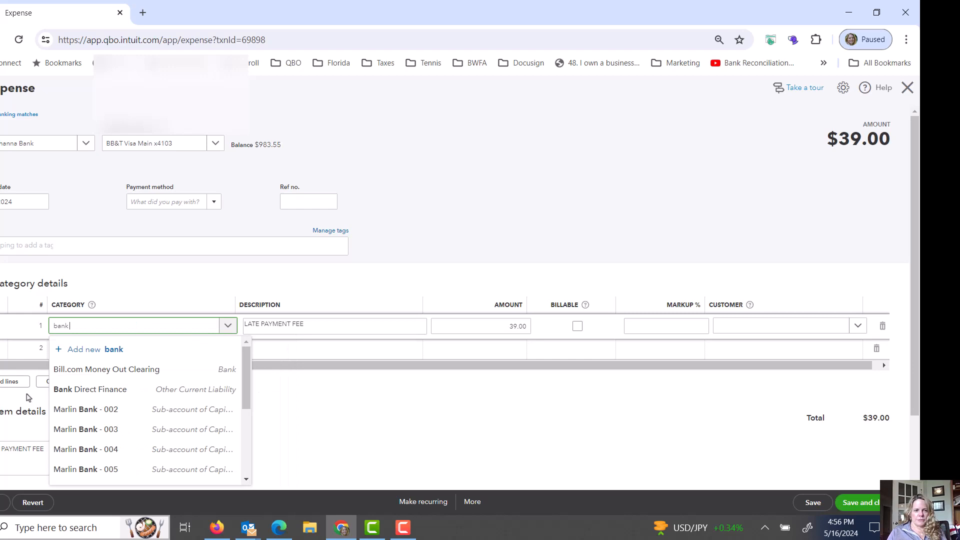
{"action": "type", "text": "ser"}
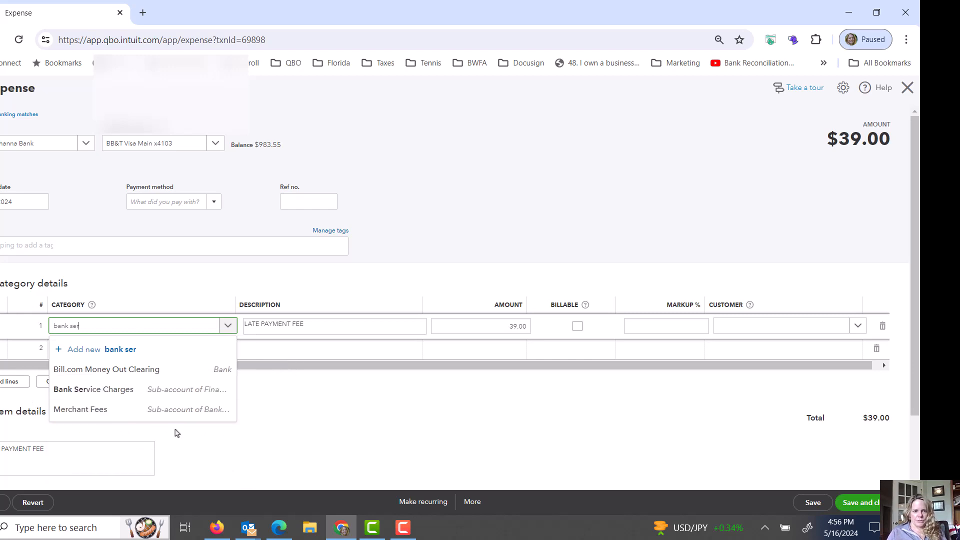
{"action": "left_click", "coordinate": [94, 389]}
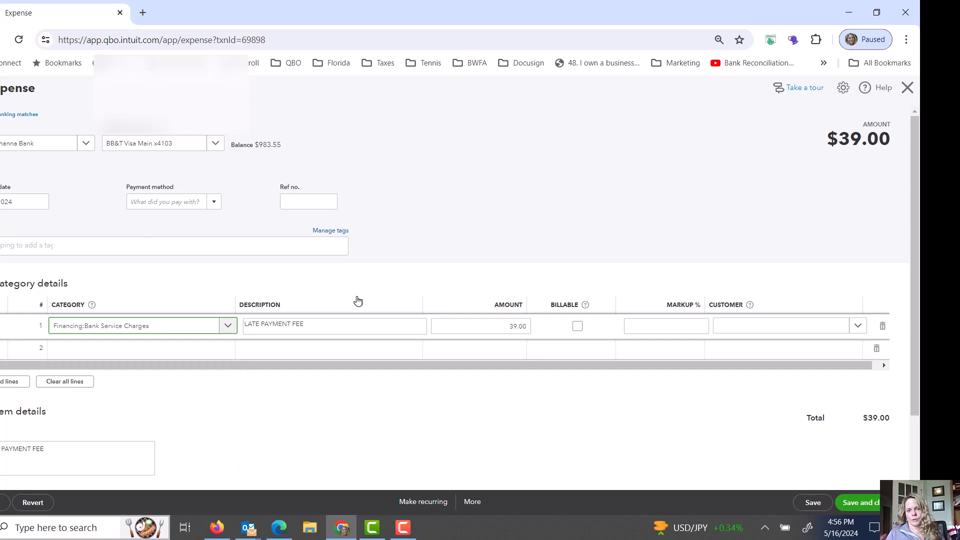
{"action": "left_click", "coordinate": [142, 325]}
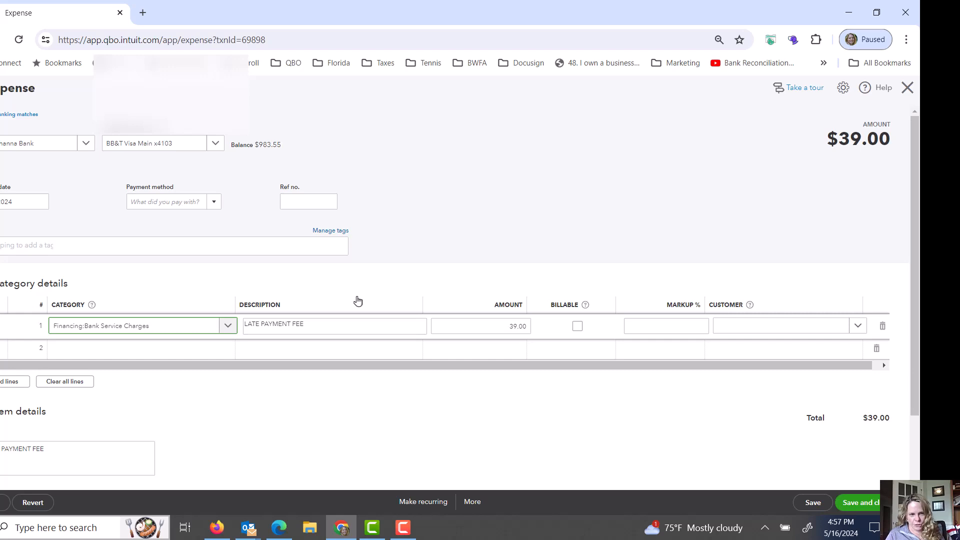
{"action": "mouse_move", "coordinate": [161, 310]}
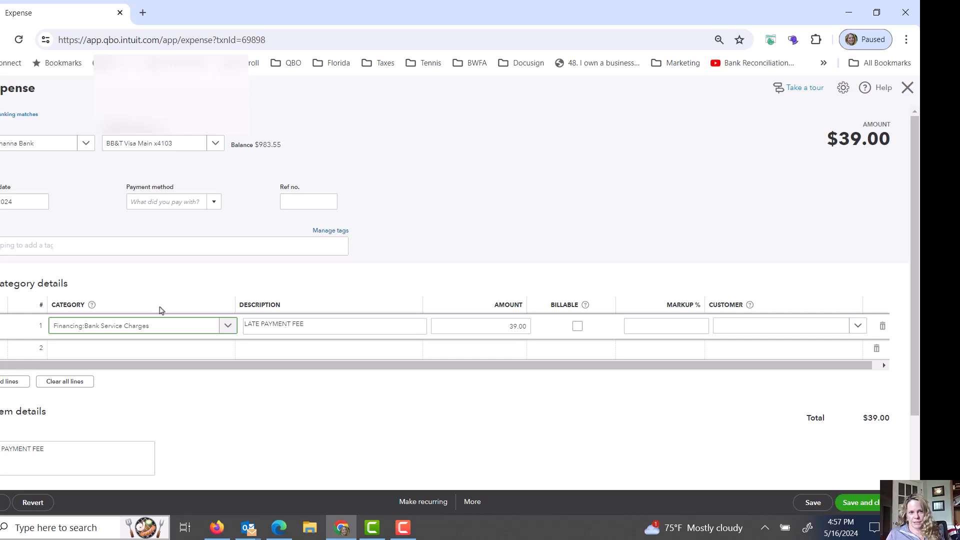
{"action": "mouse_move", "coordinate": [173, 328]}
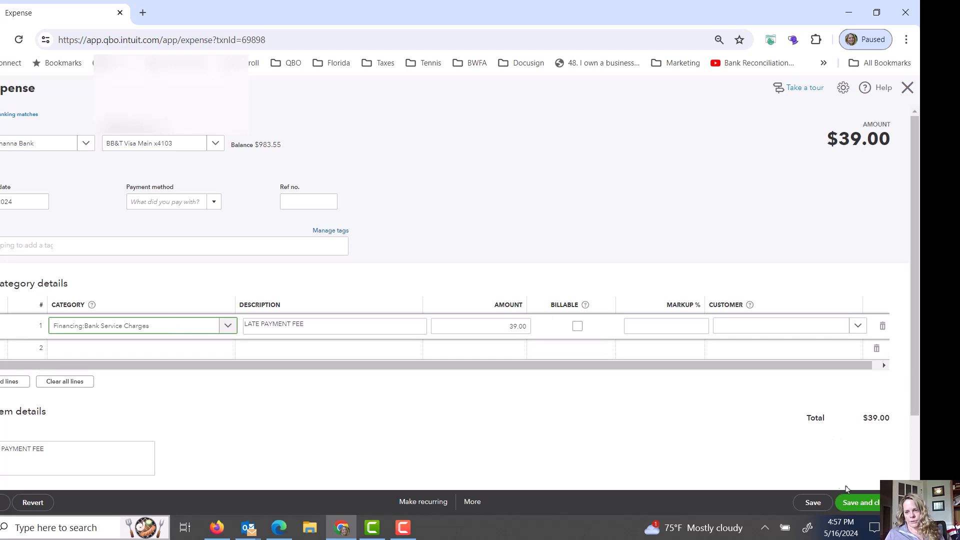
- Save and close the expense, confirming the reconciled-transaction warning
{"action": "left_click", "coordinate": [856, 502]}
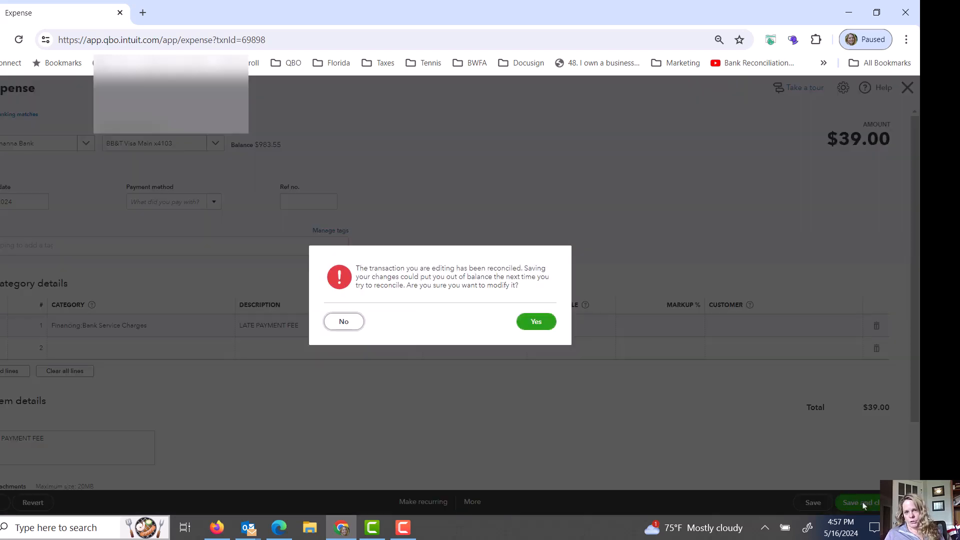
{"action": "left_click", "coordinate": [534, 320]}
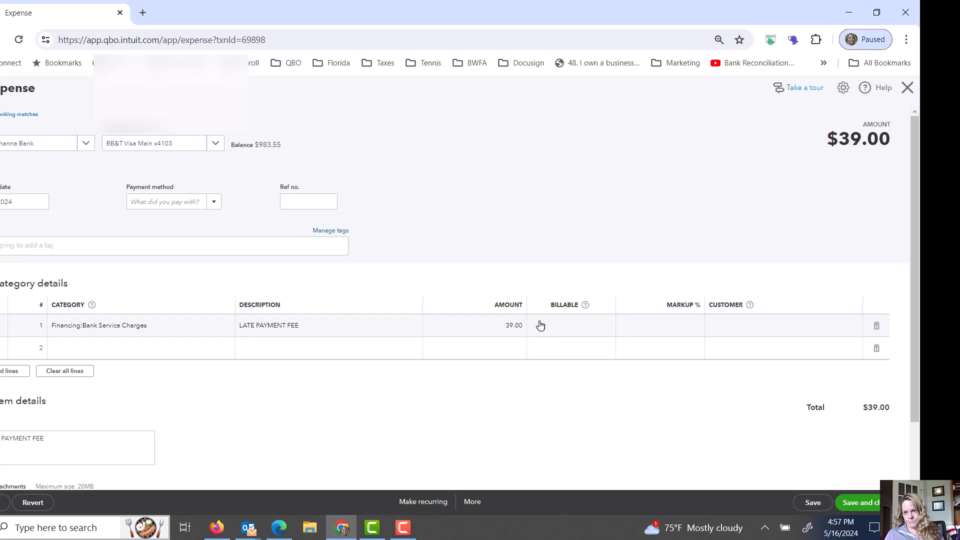
{"action": "left_click", "coordinate": [860, 502]}
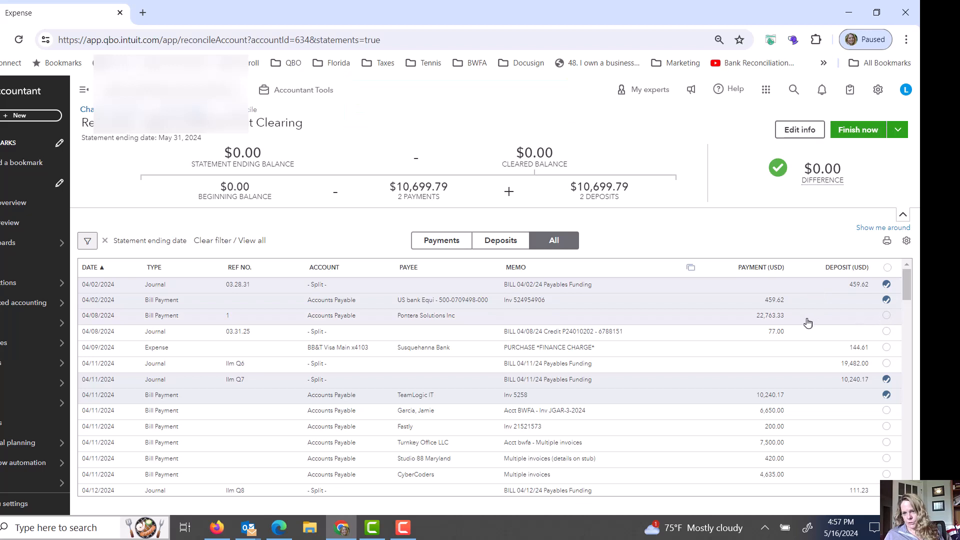
{"action": "mouse_move", "coordinate": [805, 325]}
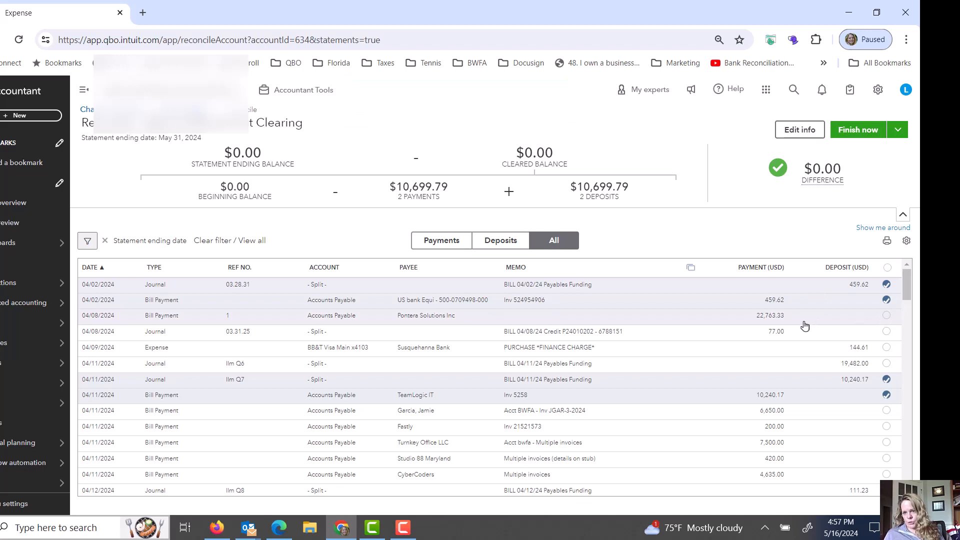
- Clear the $111.23 W.B. Mason, $1,620.97 Bouland and Brush and $343.13 Verizon funding/payment pairs
{"action": "scroll", "scroll_direction": "down", "scroll_amount": 3}
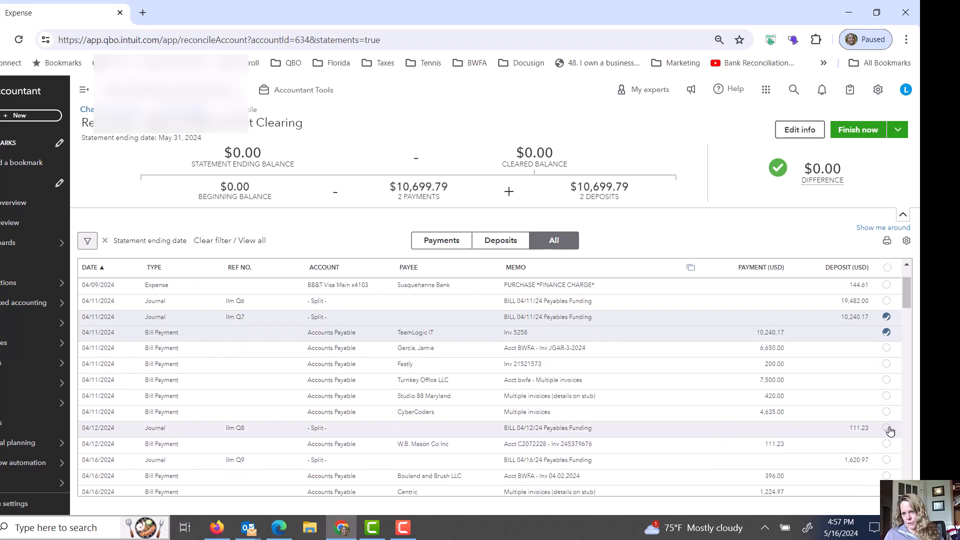
{"action": "left_click", "coordinate": [886, 426]}
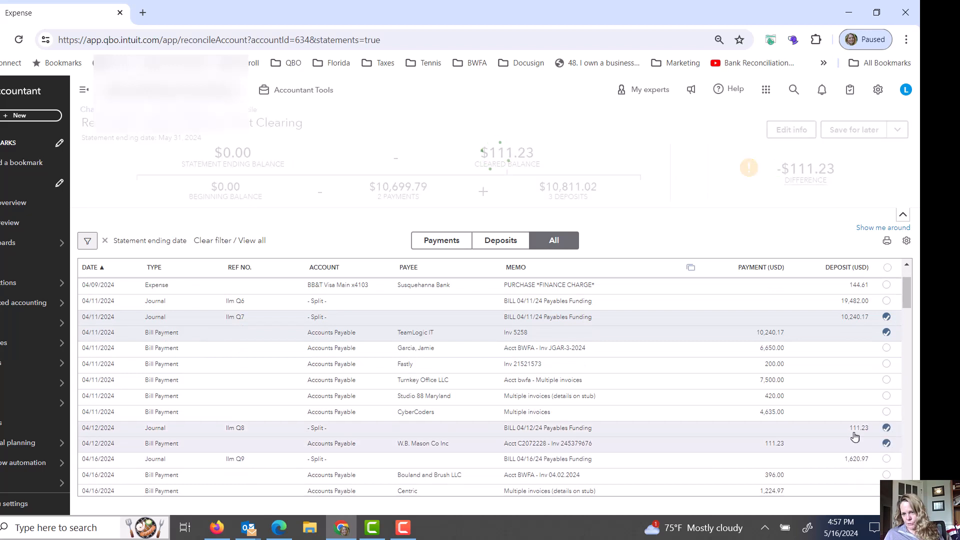
{"action": "left_click", "coordinate": [885, 426]}
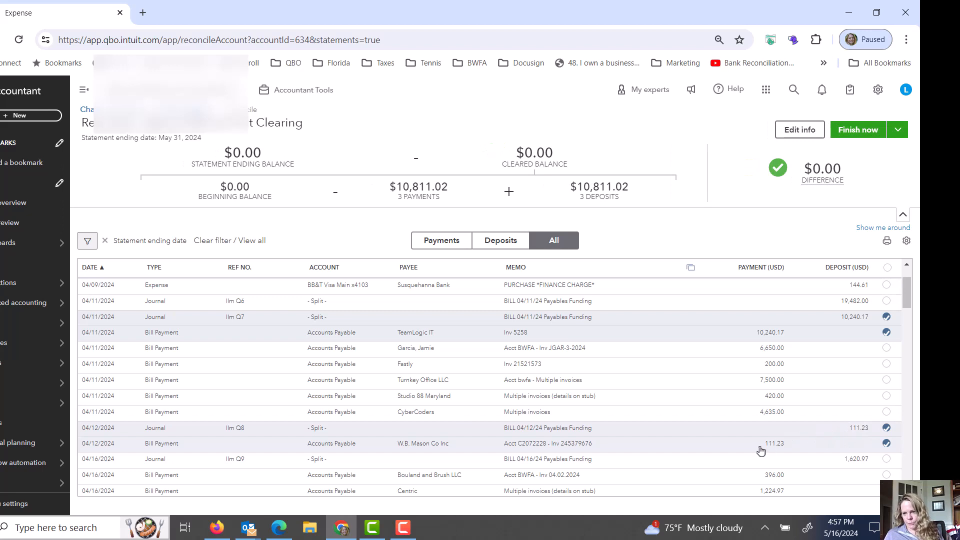
{"action": "scroll", "scroll_direction": "down", "scroll_amount": 3}
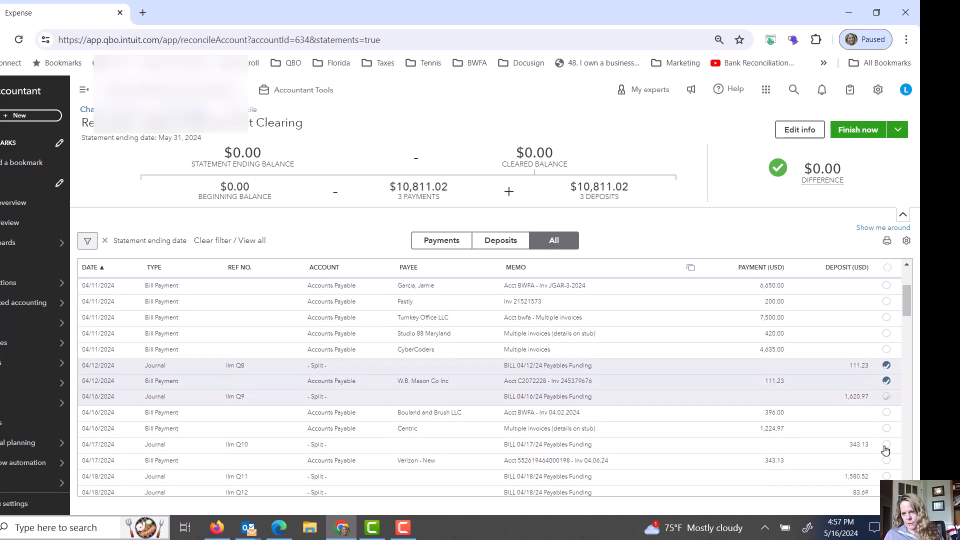
{"action": "left_click", "coordinate": [886, 396]}
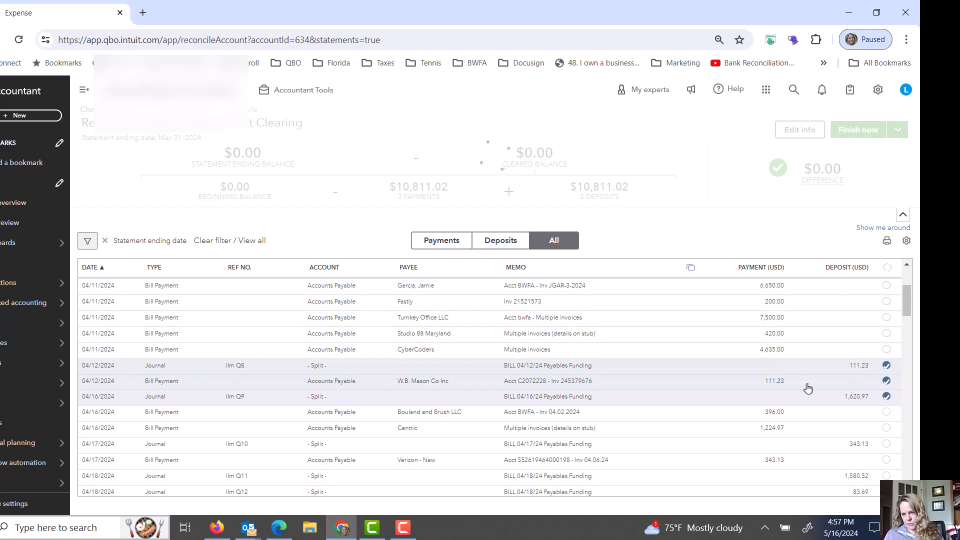
{"action": "left_click", "coordinate": [886, 411]}
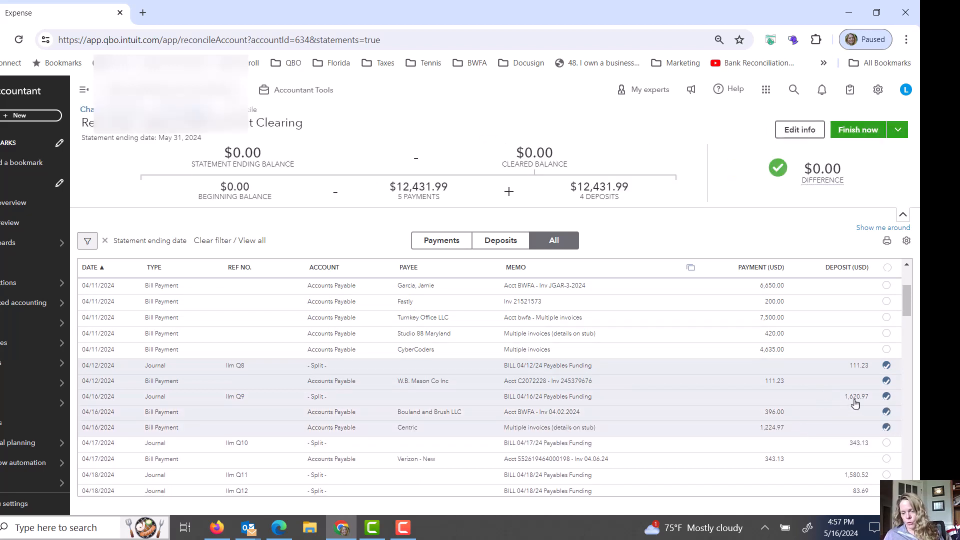
{"action": "mouse_move", "coordinate": [835, 409]}
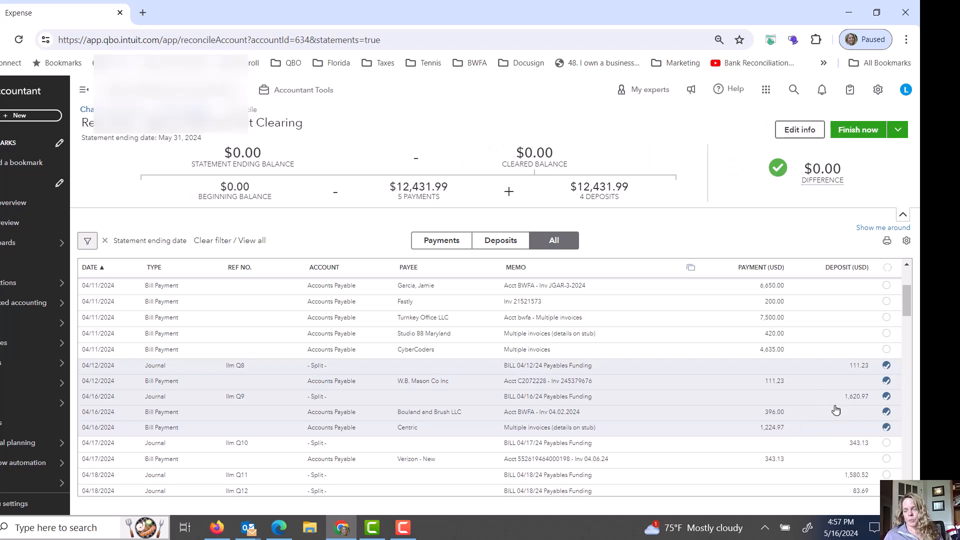
{"action": "mouse_move", "coordinate": [823, 410]}
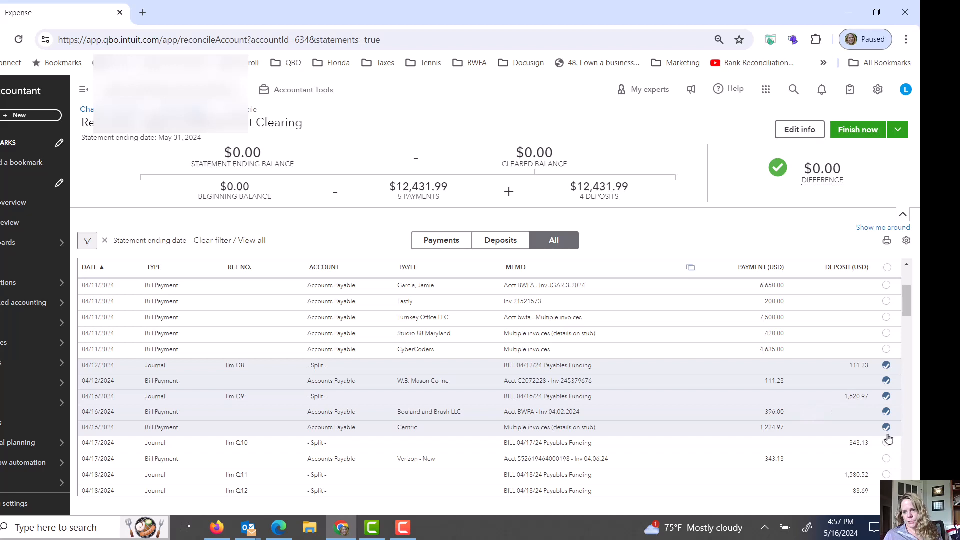
{"action": "left_click", "coordinate": [885, 459]}
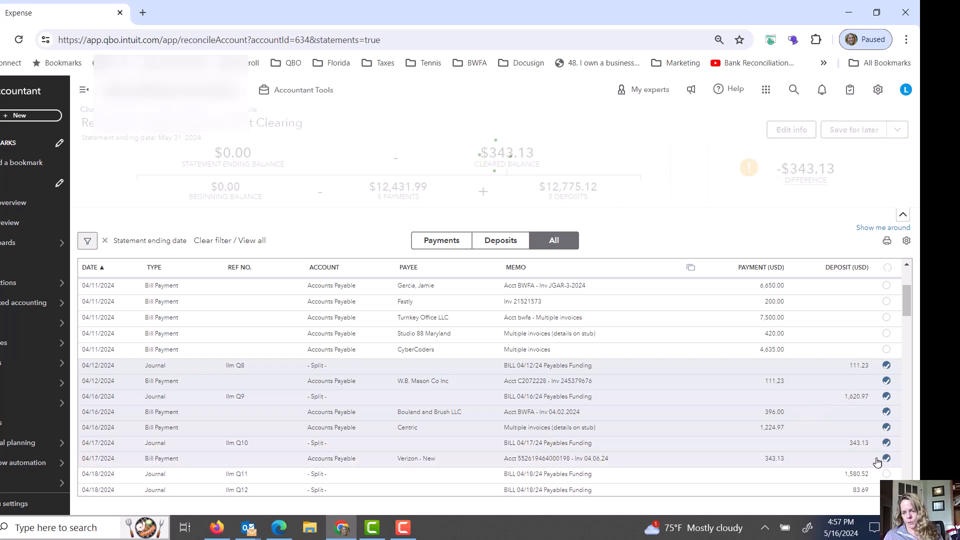
{"action": "left_click", "coordinate": [886, 460]}
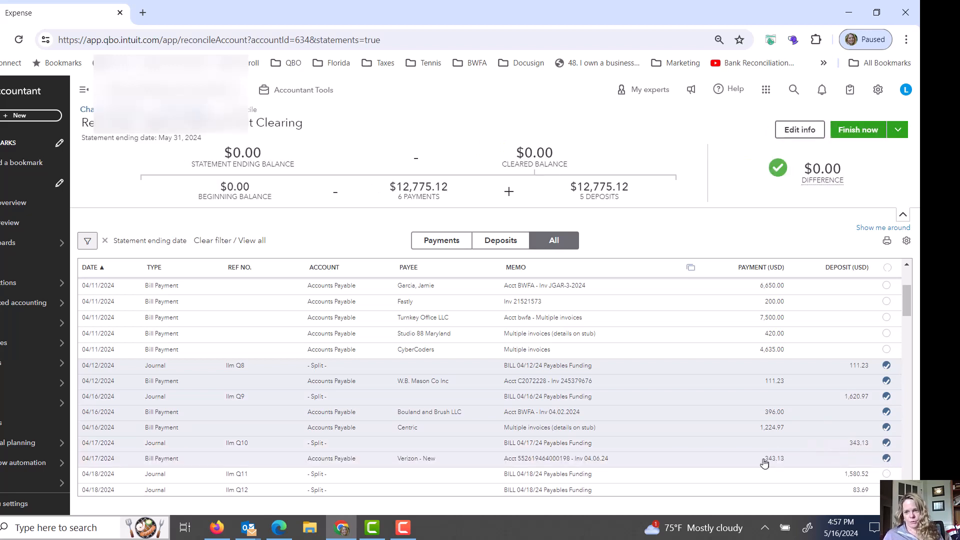
{"action": "mouse_move", "coordinate": [786, 376]}
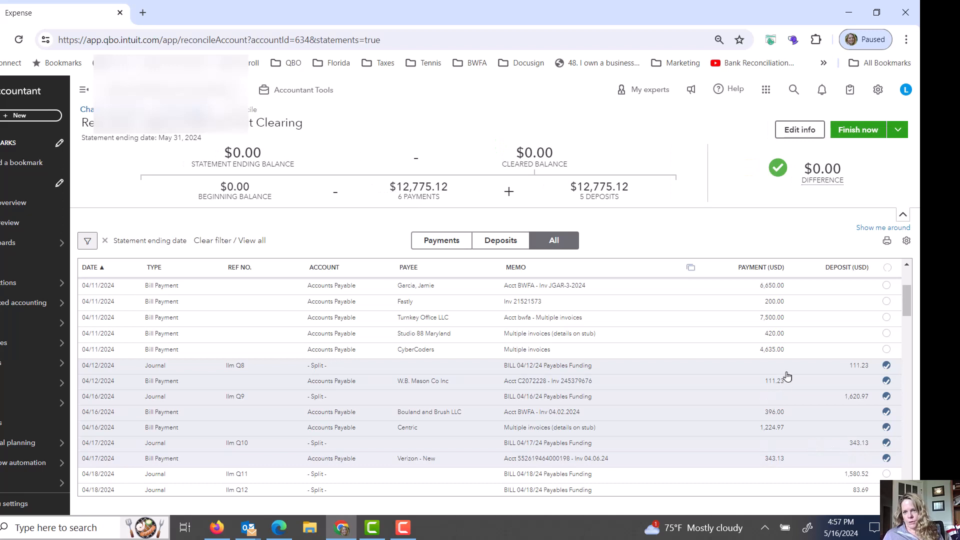
{"action": "scroll", "scroll_direction": "up", "scroll_amount": 3}
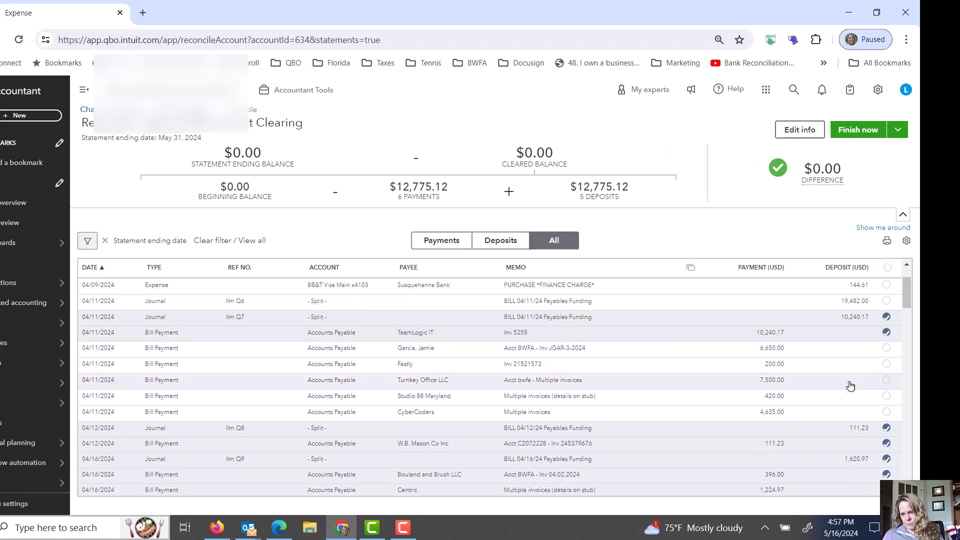
{"action": "mouse_move", "coordinate": [486, 311]}
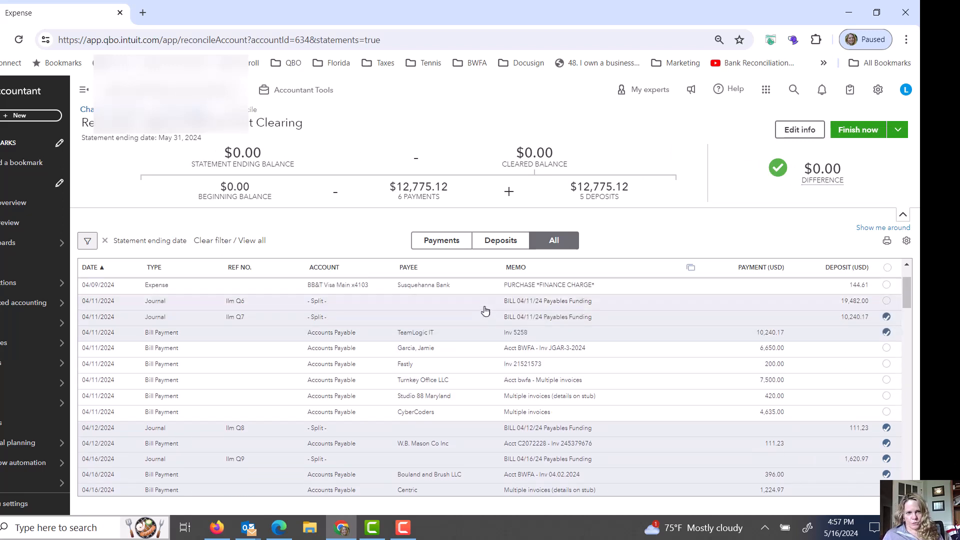
{"action": "mouse_move", "coordinate": [516, 301]}
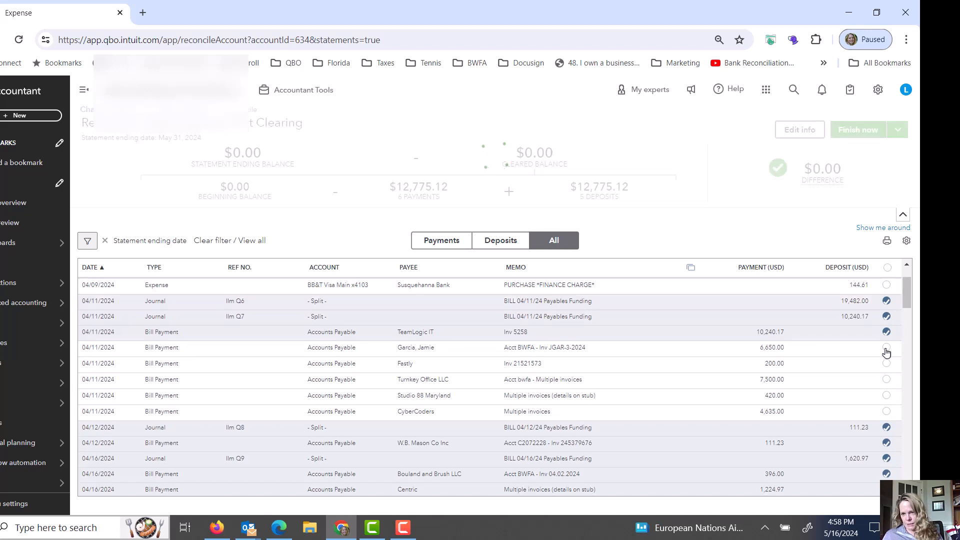
- Clear the April 11 bill payments through CyberCoders $4,635.00 and the 04/08 $77.00 credit journal
{"action": "left_click", "coordinate": [886, 348]}
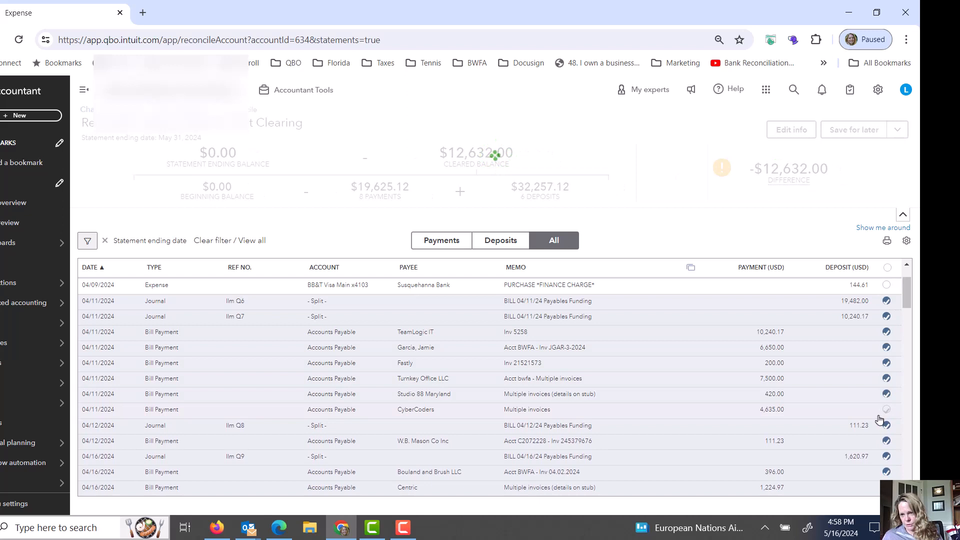
{"action": "left_click", "coordinate": [886, 409]}
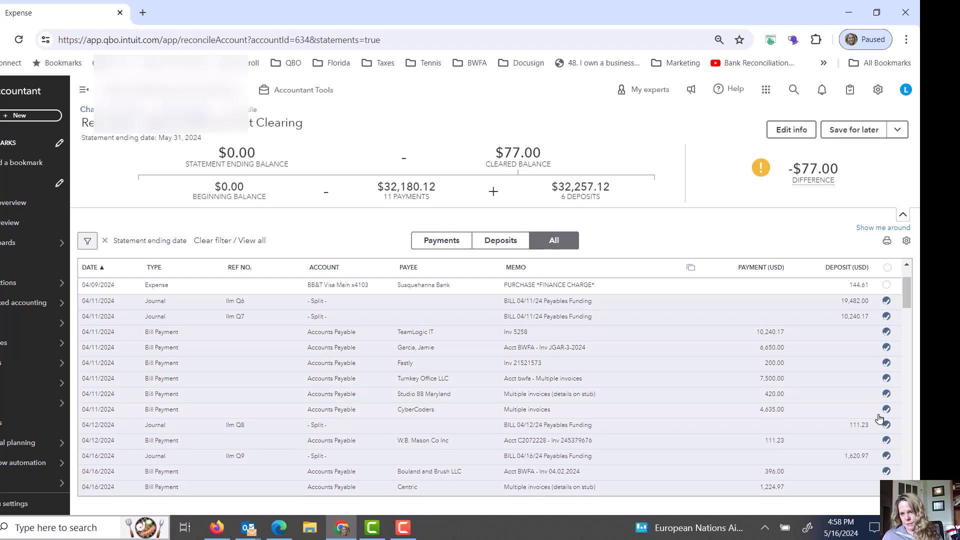
{"action": "scroll", "scroll_direction": "up", "scroll_amount": 3}
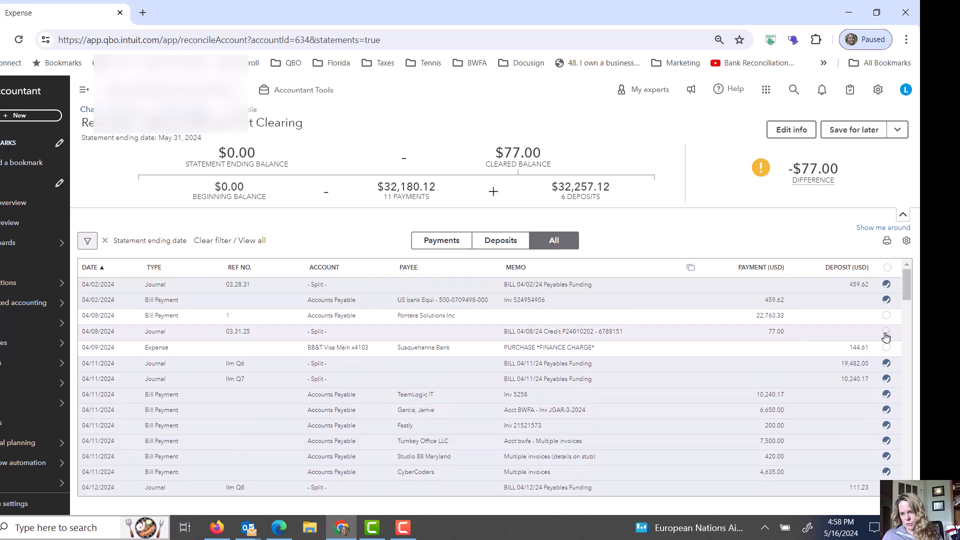
{"action": "left_click", "coordinate": [886, 337]}
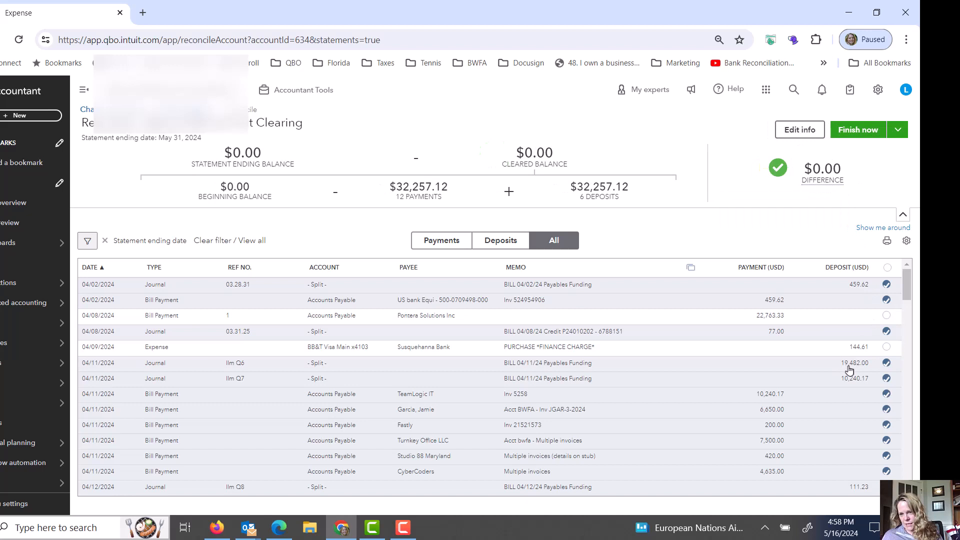
{"action": "mouse_move", "coordinate": [785, 449]}
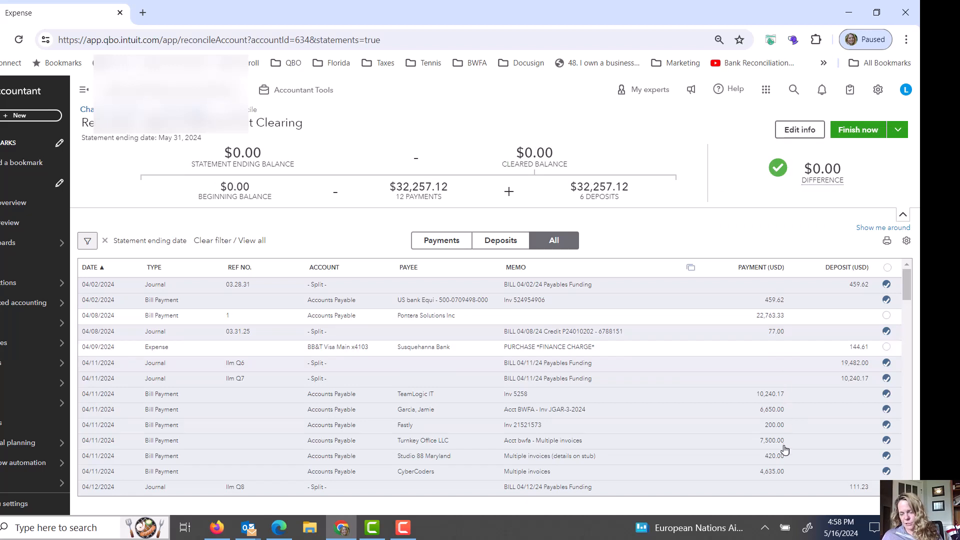
{"action": "mouse_move", "coordinate": [749, 464]}
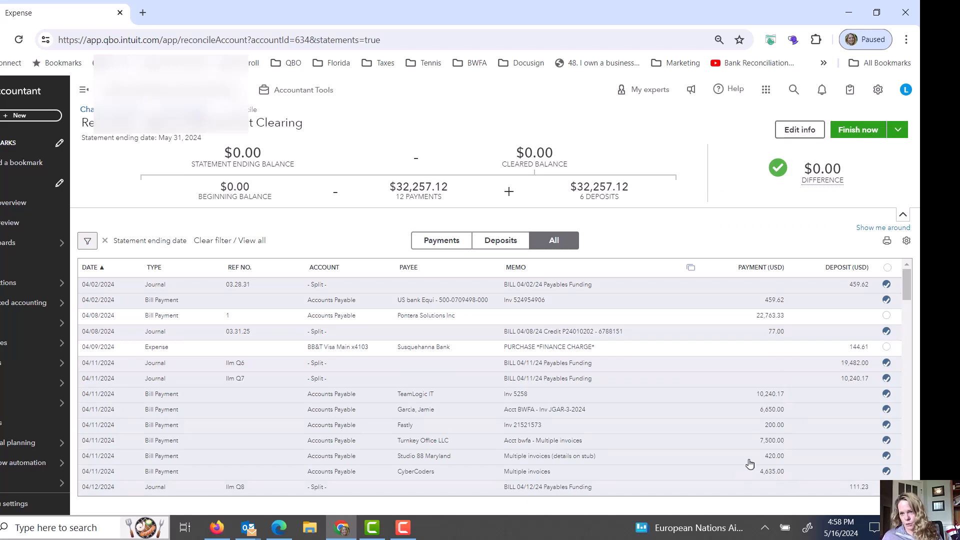
{"action": "mouse_move", "coordinate": [773, 346]}
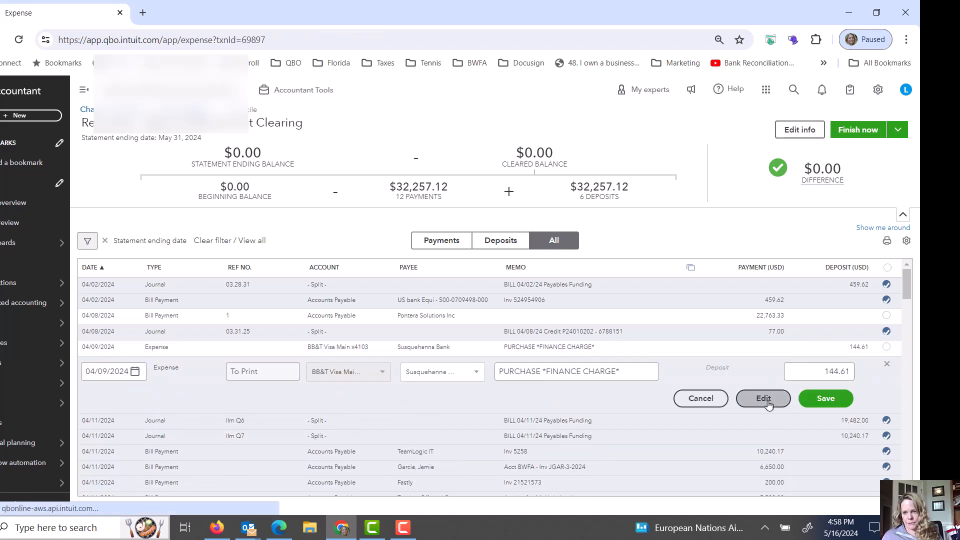
- Recategorize the $144.61 finance charge to Financing: Bank Service Charges and save it
{"action": "left_click", "coordinate": [763, 398]}
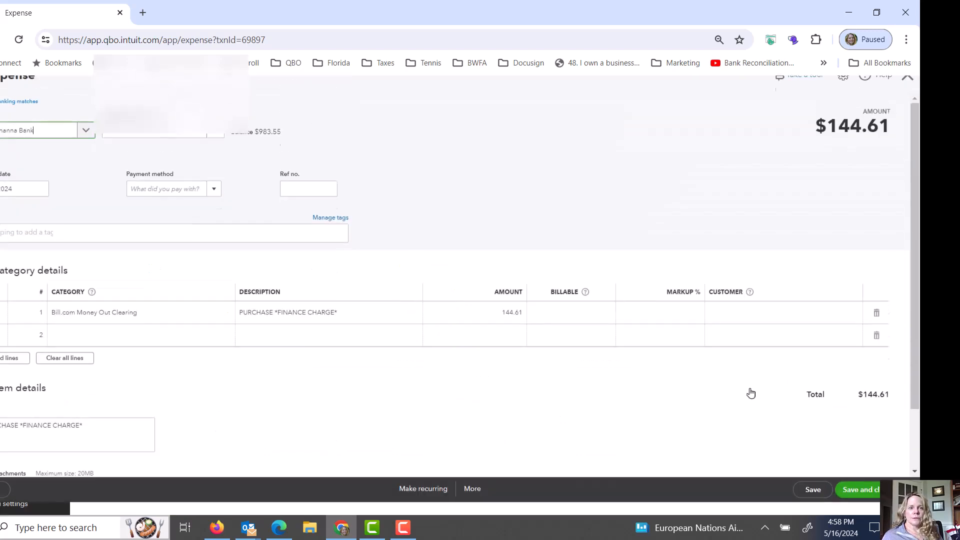
{"action": "scroll", "scroll_direction": "up", "scroll_amount": 3}
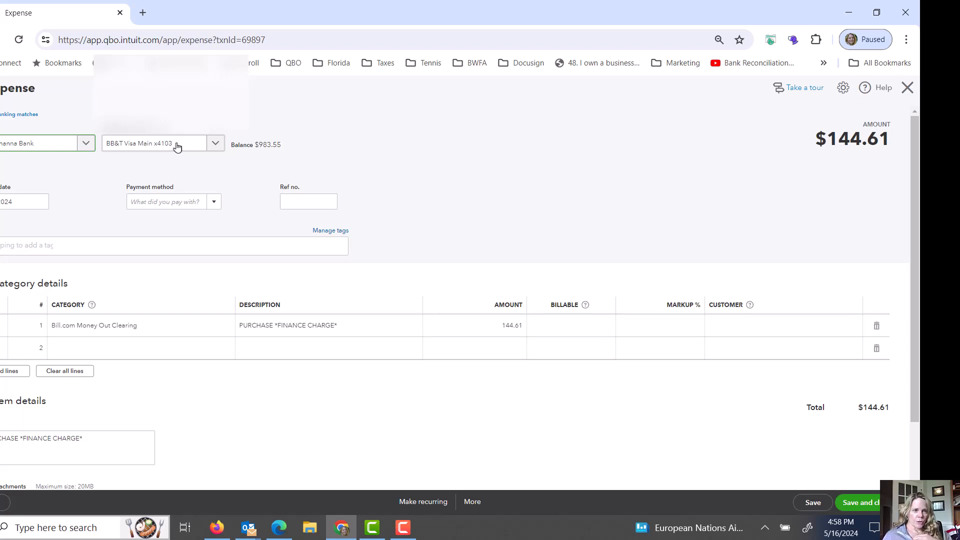
{"action": "mouse_move", "coordinate": [134, 288]}
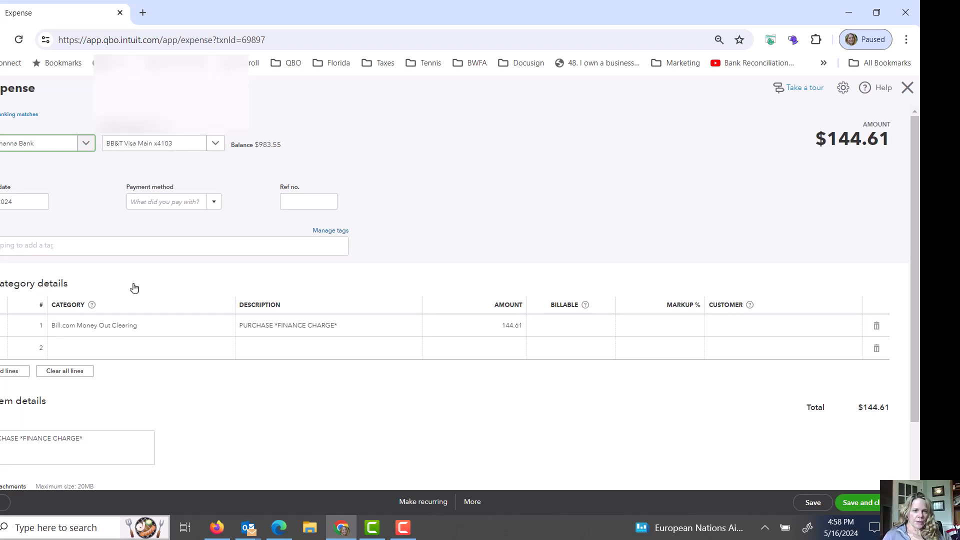
{"action": "mouse_move", "coordinate": [347, 337]}
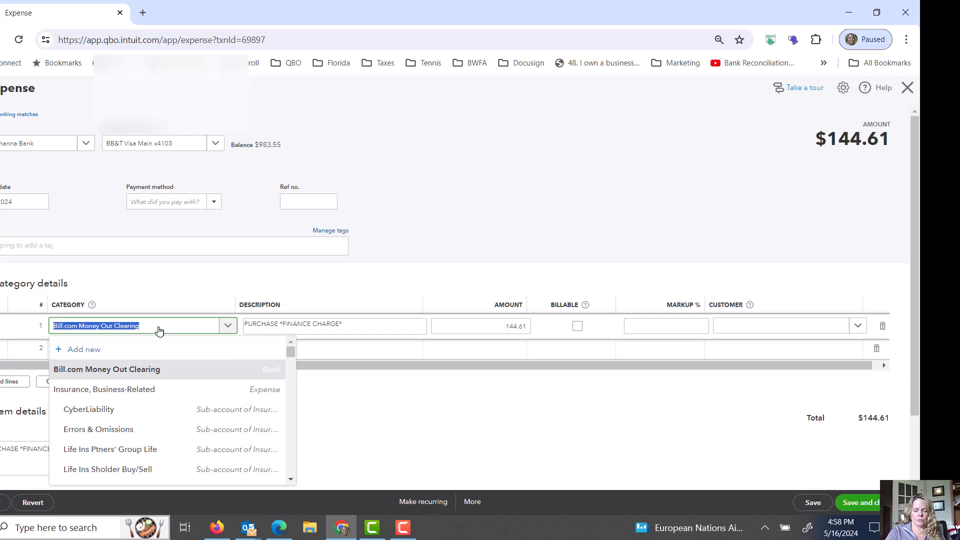
{"action": "type", "text": "bank"}
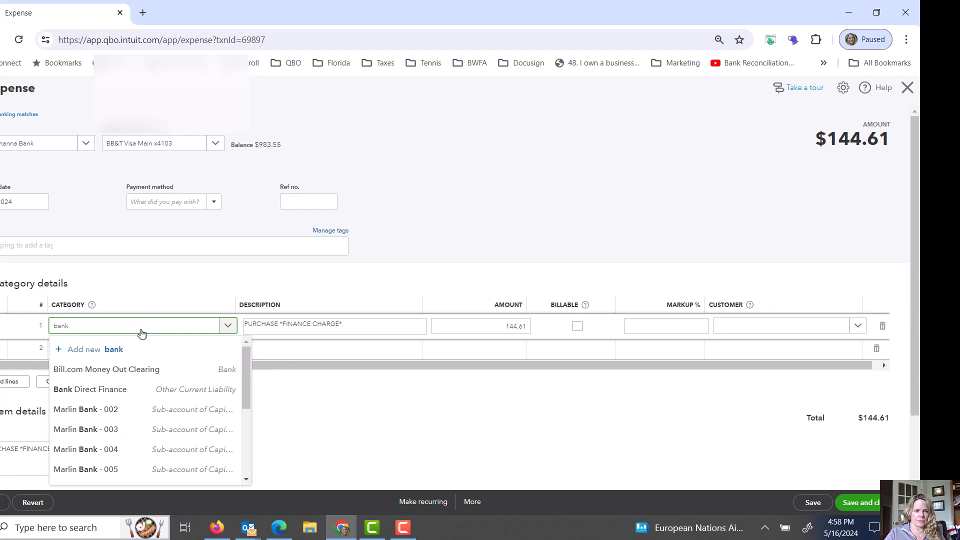
{"action": "type", "text": "ser"}
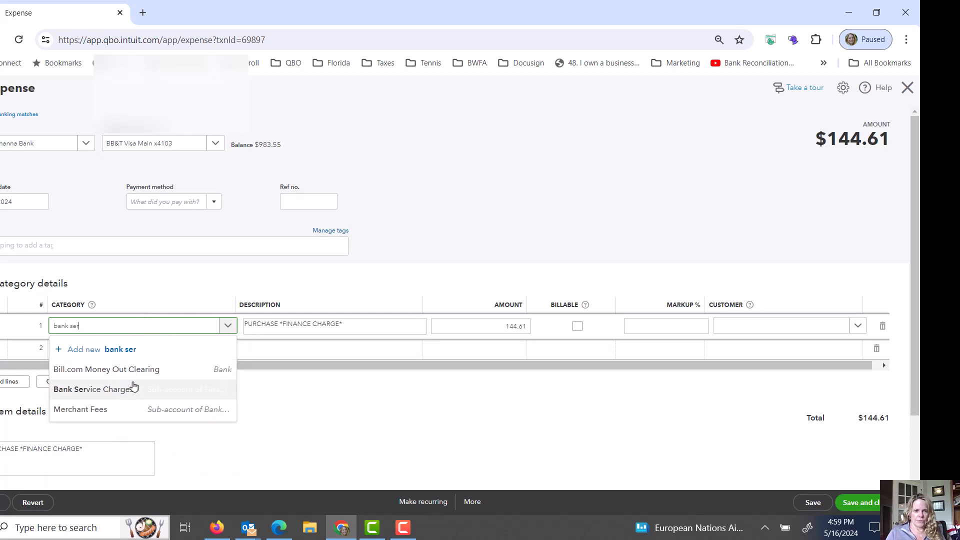
{"action": "left_click", "coordinate": [95, 389]}
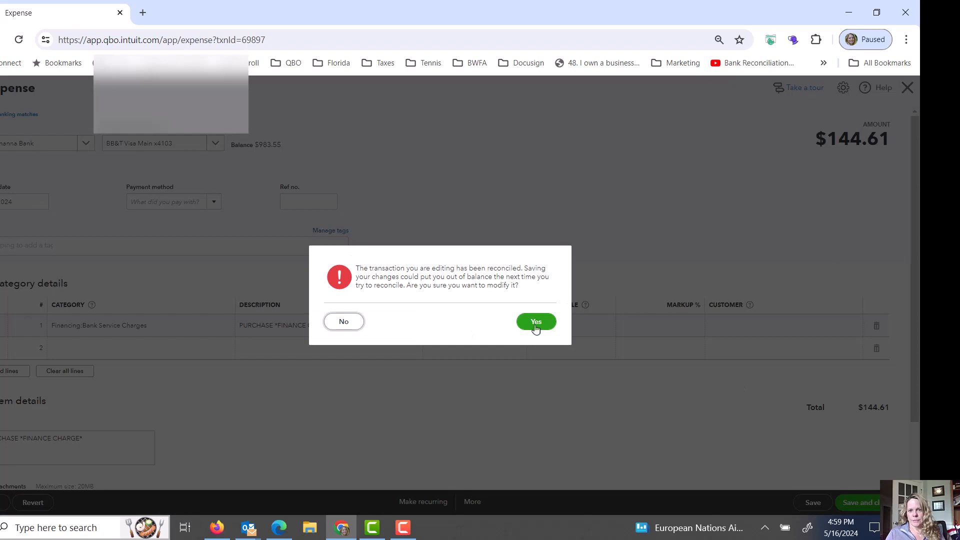
{"action": "left_click", "coordinate": [536, 321]}
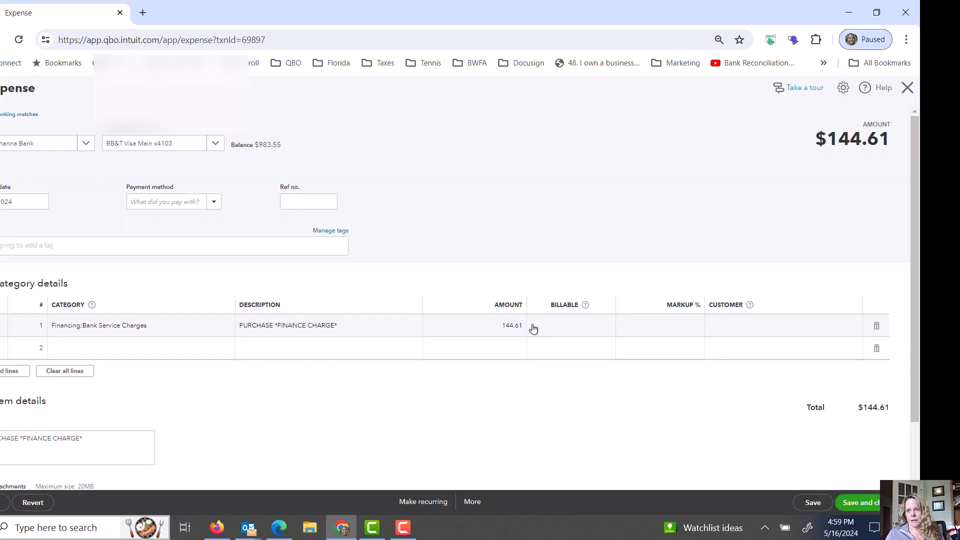
{"action": "left_click", "coordinate": [859, 502]}
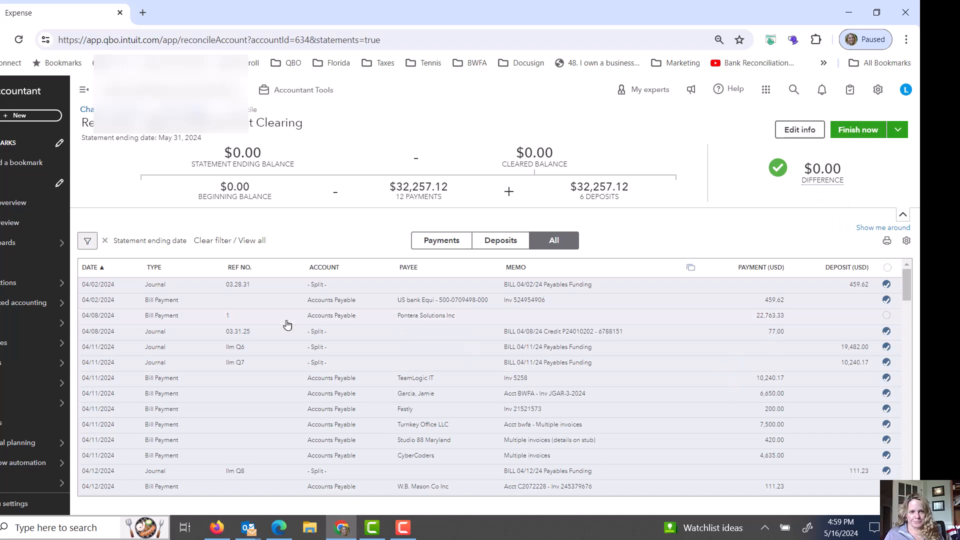
{"action": "mouse_move", "coordinate": [152, 319]}
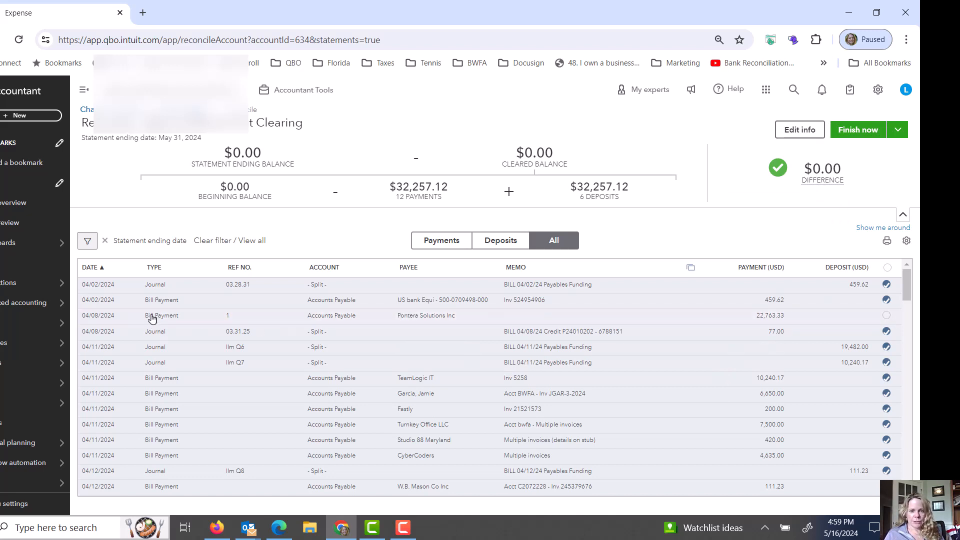
{"action": "mouse_move", "coordinate": [426, 315]}
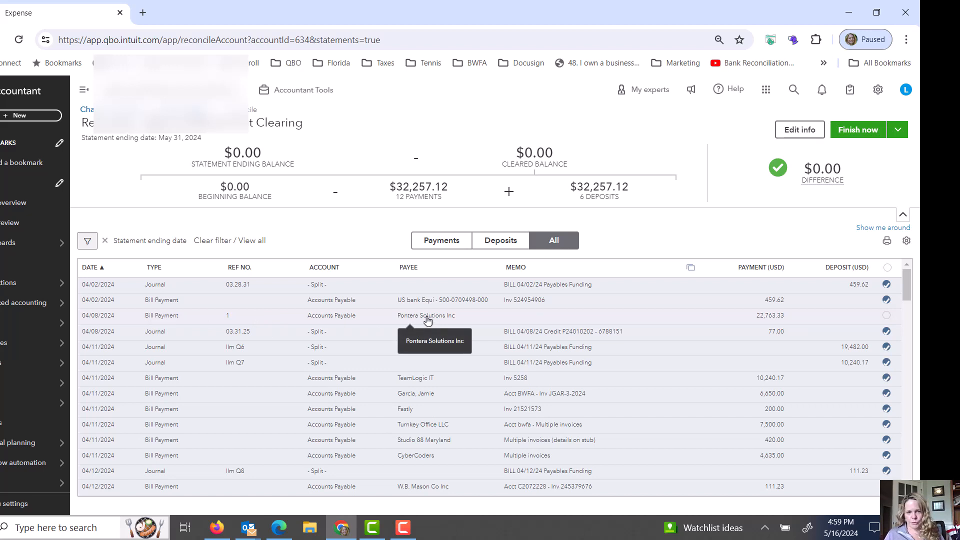
{"action": "mouse_move", "coordinate": [799, 462]}
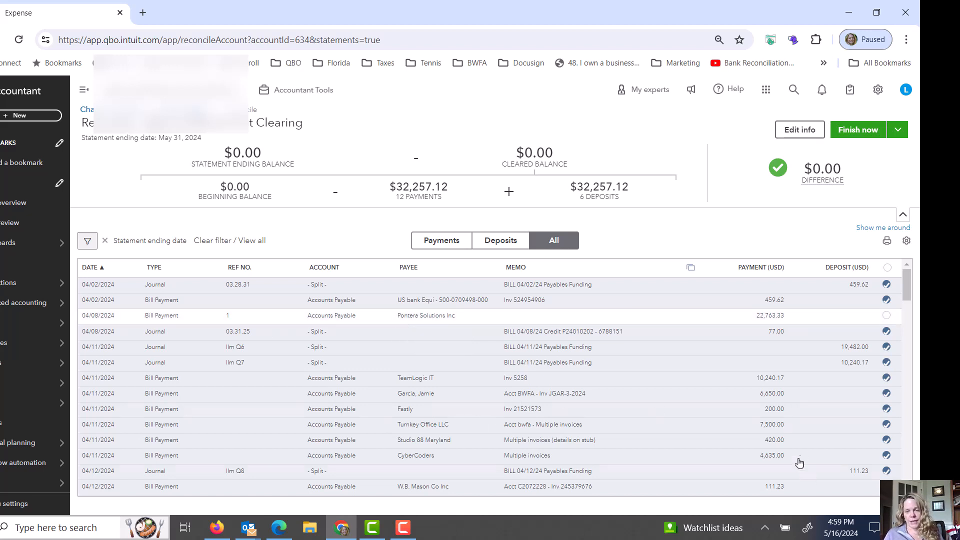
{"action": "mouse_move", "coordinate": [853, 339]}
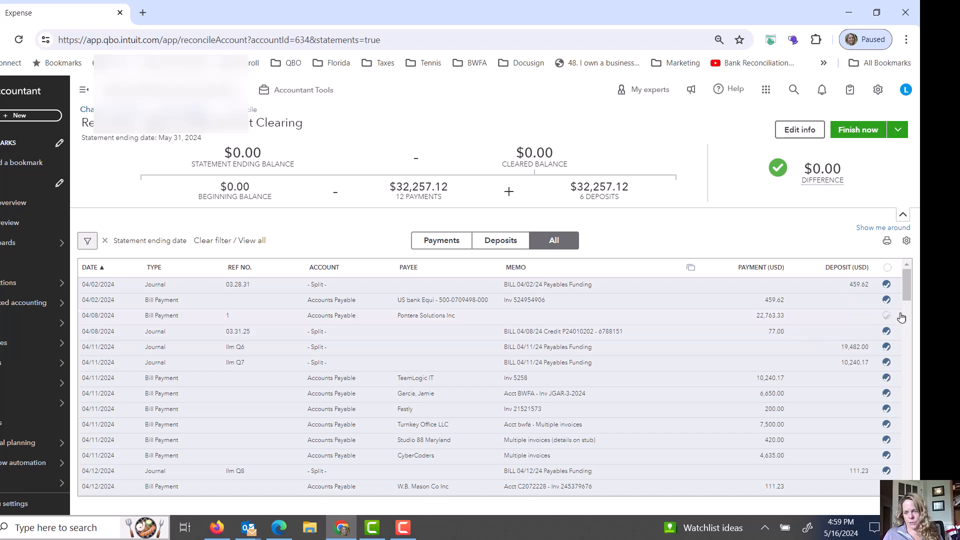
{"action": "mouse_move", "coordinate": [893, 324]}
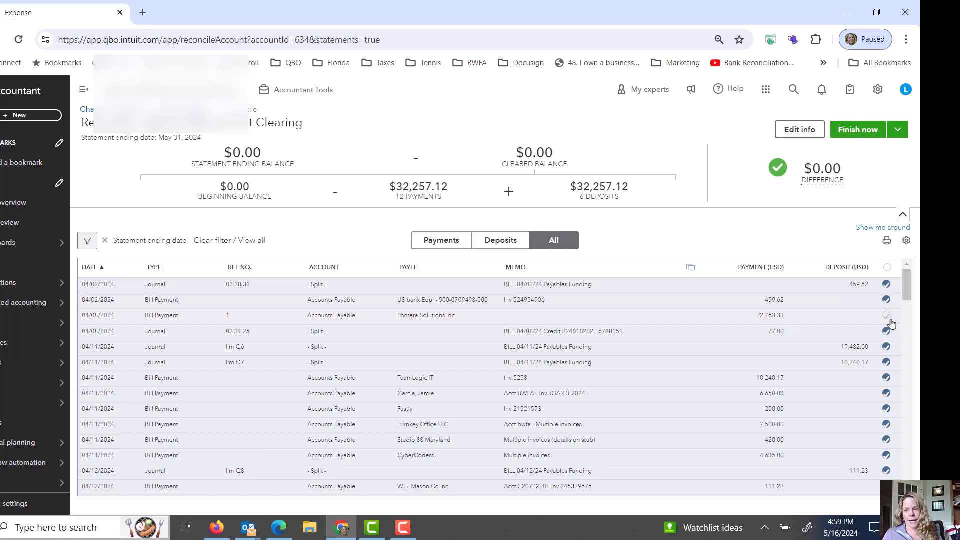
{"action": "mouse_move", "coordinate": [892, 323]}
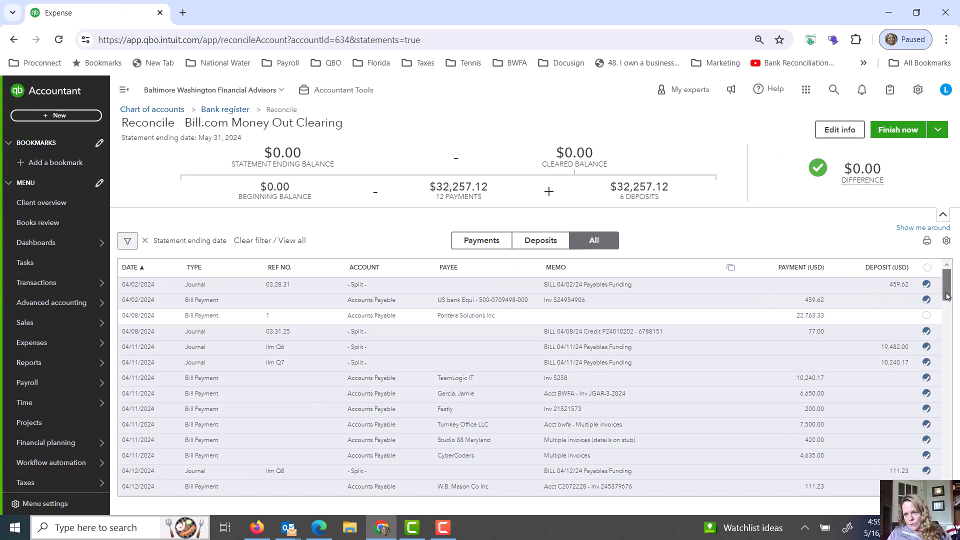
- Clear the 04/18 $1,580.52 funding journal and its payments, then scroll to the Pontera $22,763.33 payment
{"action": "scroll", "scroll_direction": "down", "scroll_amount": 3}
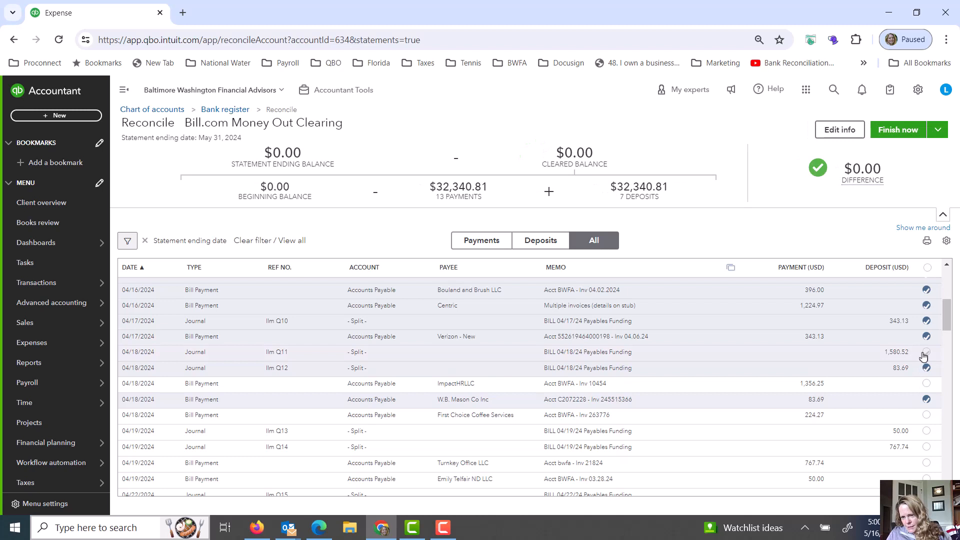
{"action": "left_click", "coordinate": [926, 352]}
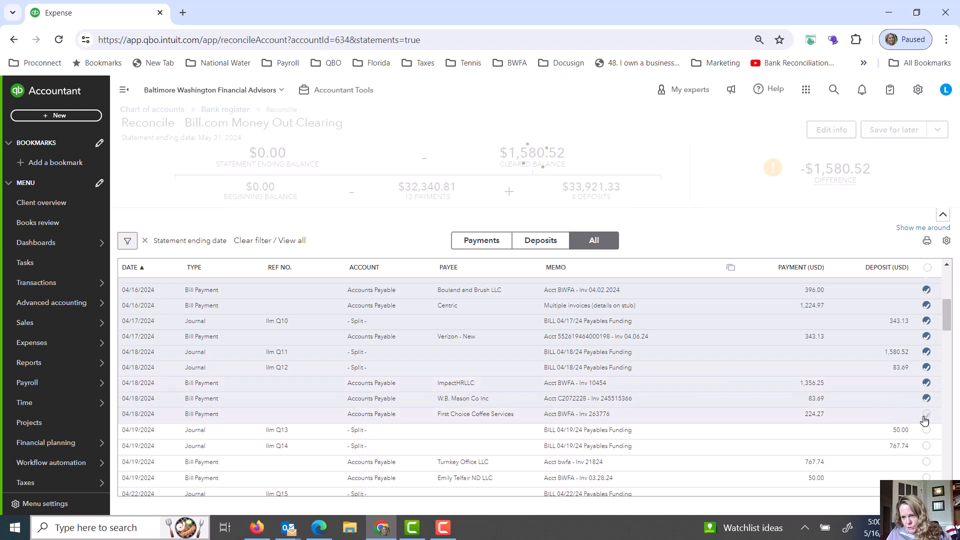
{"action": "left_click", "coordinate": [926, 420]}
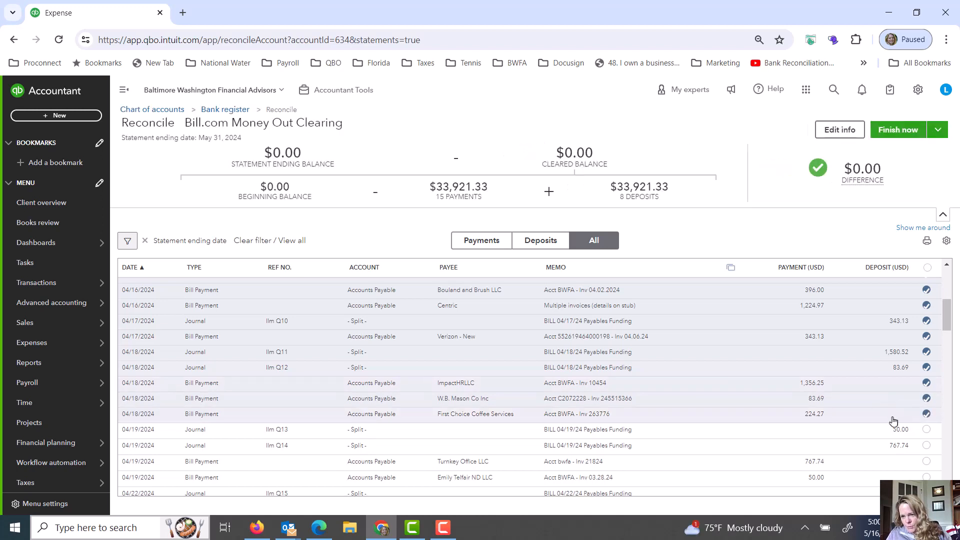
{"action": "mouse_move", "coordinate": [898, 129]}
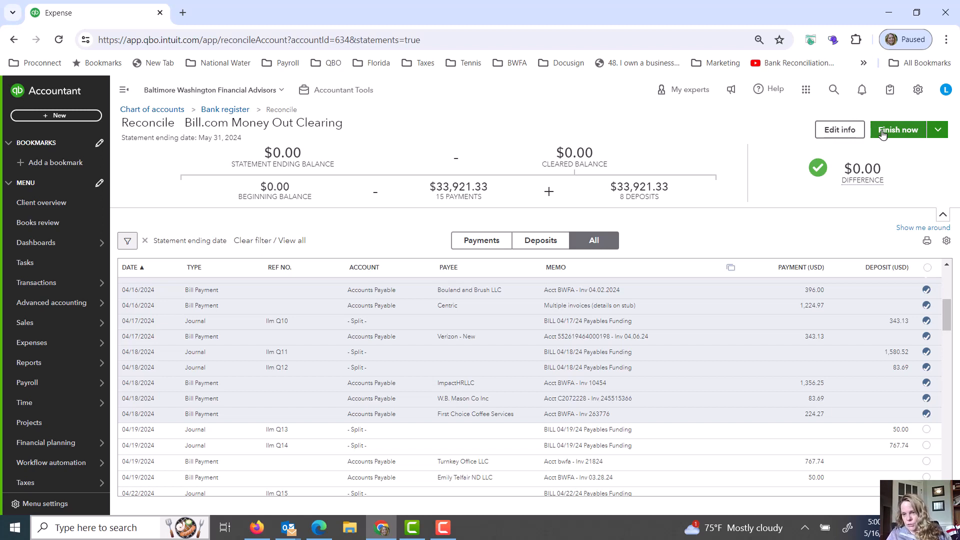
{"action": "mouse_move", "coordinate": [943, 321]}
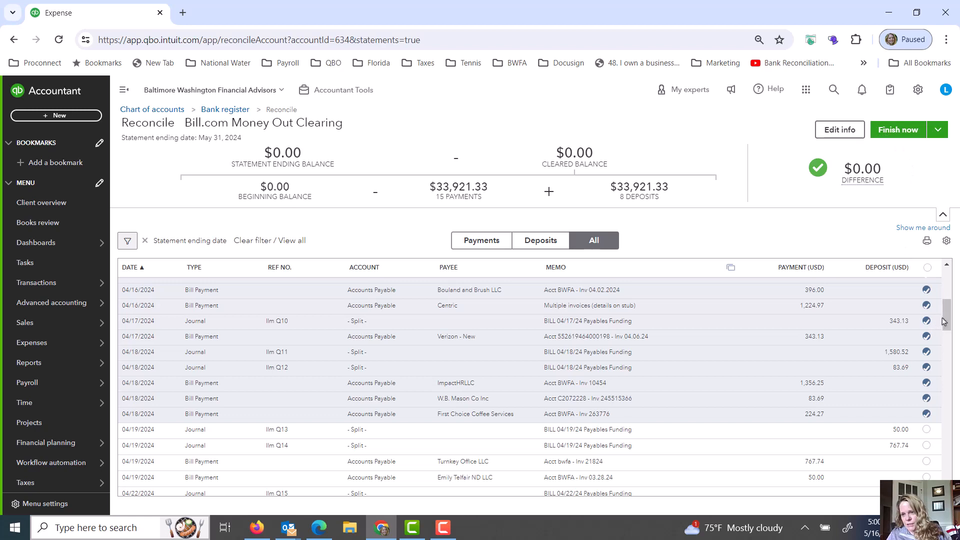
{"action": "scroll", "scroll_direction": "up", "scroll_amount": 3}
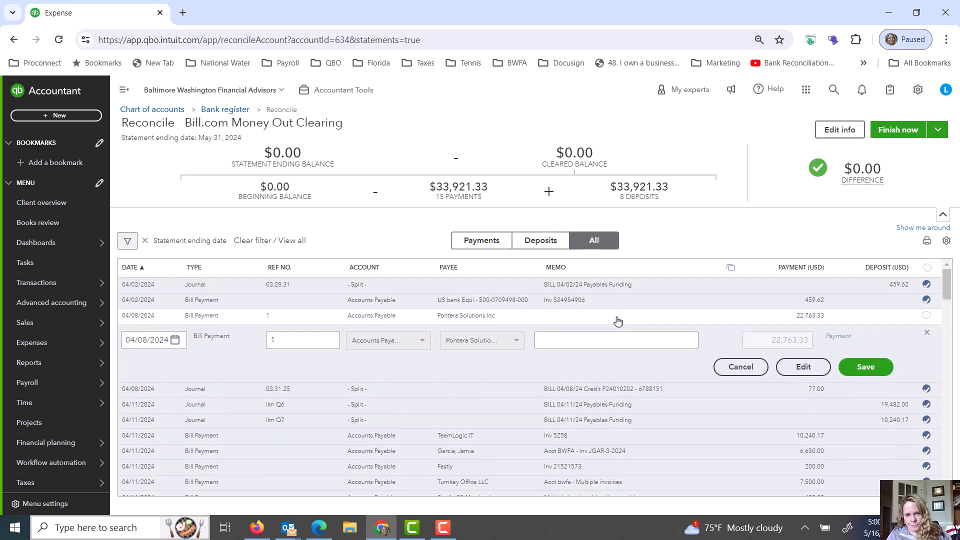
{"action": "left_click", "coordinate": [802, 367]}
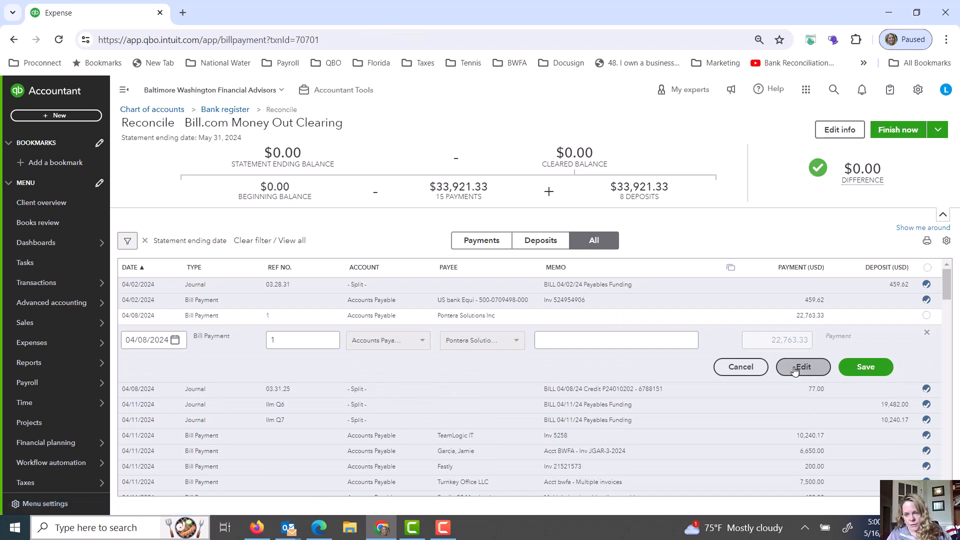
{"action": "left_click", "coordinate": [802, 367]}
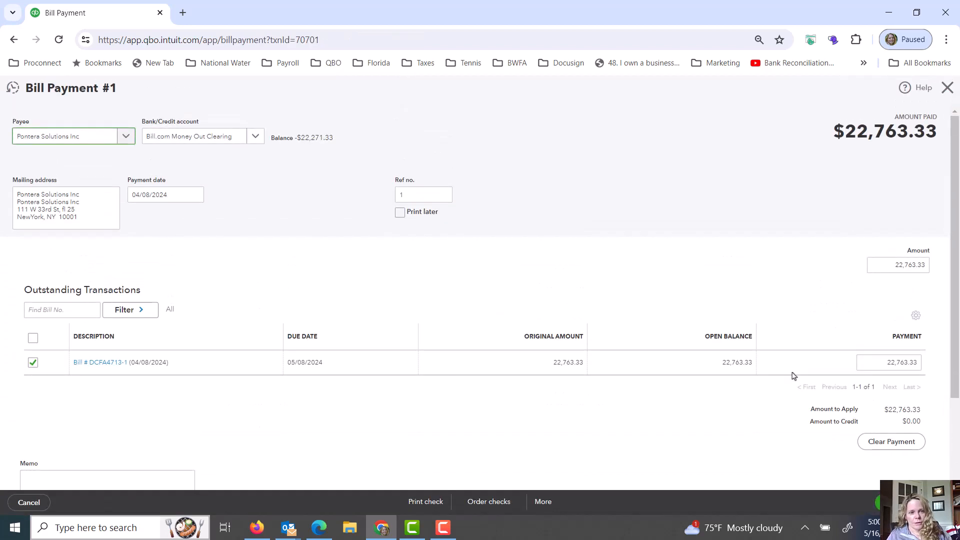
{"action": "mouse_move", "coordinate": [729, 212]}
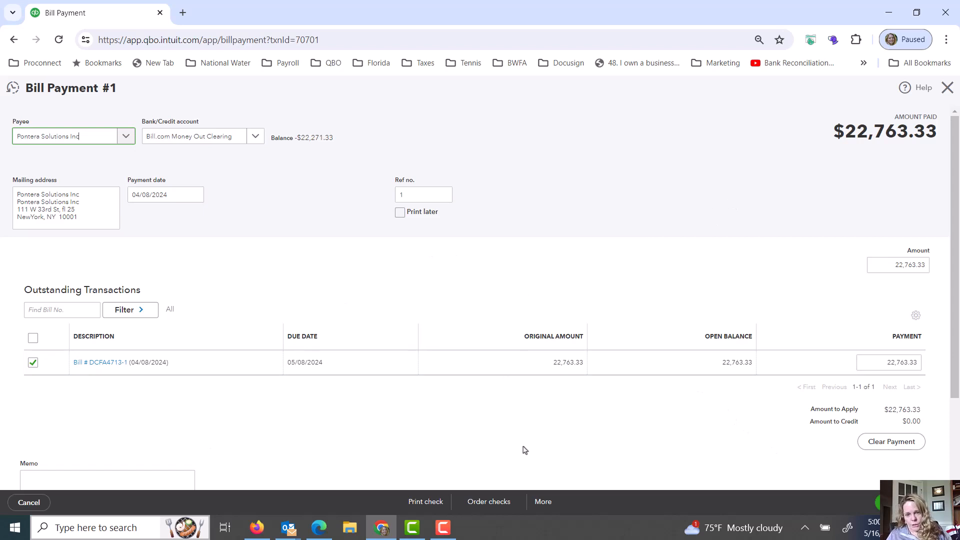
{"action": "left_click", "coordinate": [542, 501]}
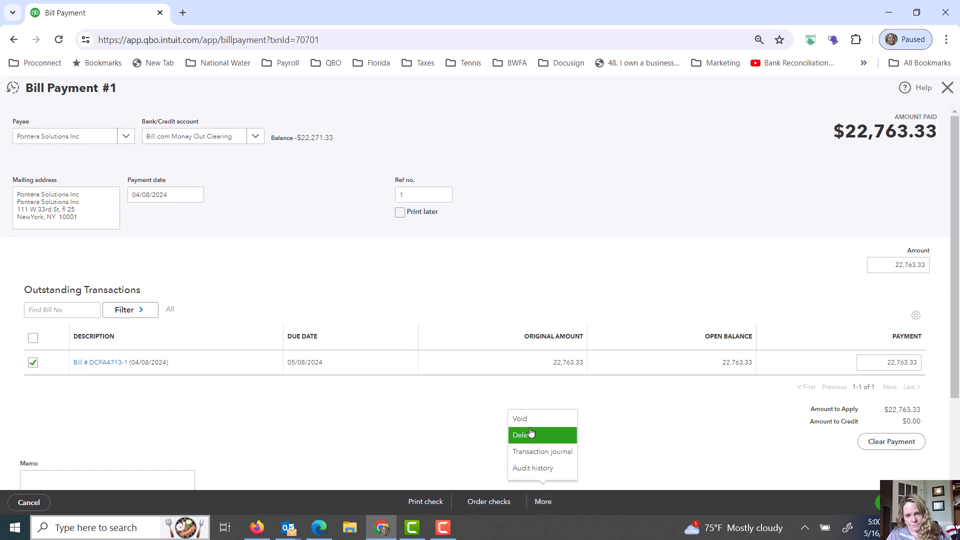
{"action": "left_click", "coordinate": [521, 435]}
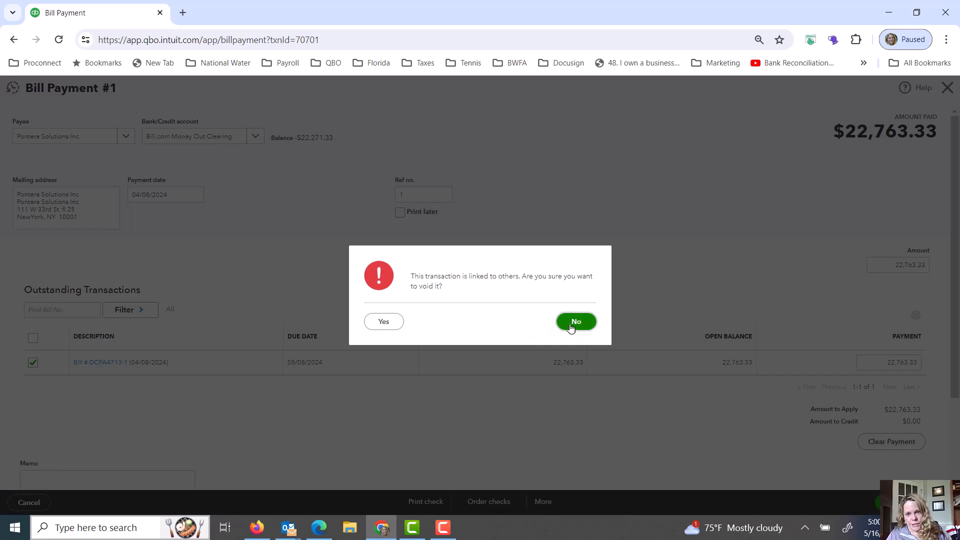
{"action": "left_click", "coordinate": [575, 321]}
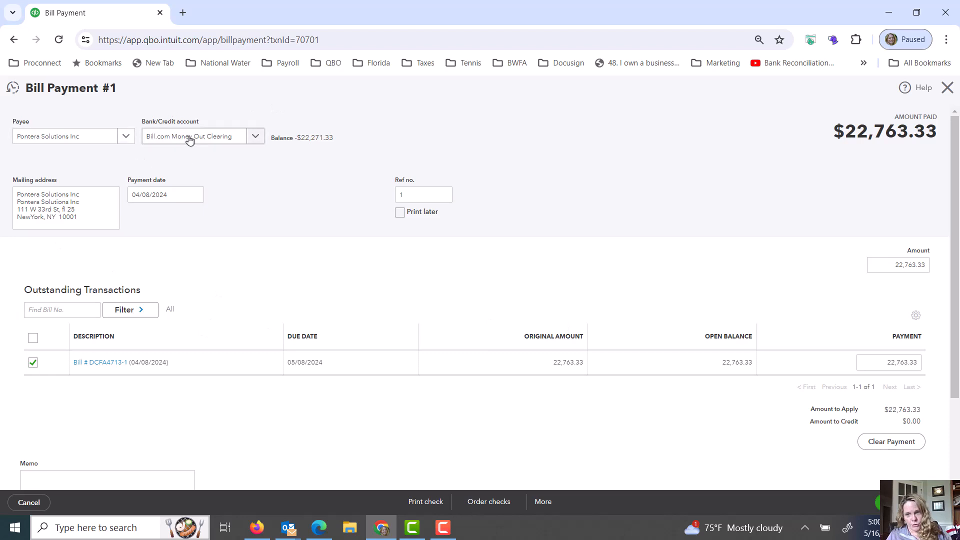
{"action": "mouse_move", "coordinate": [431, 344]}
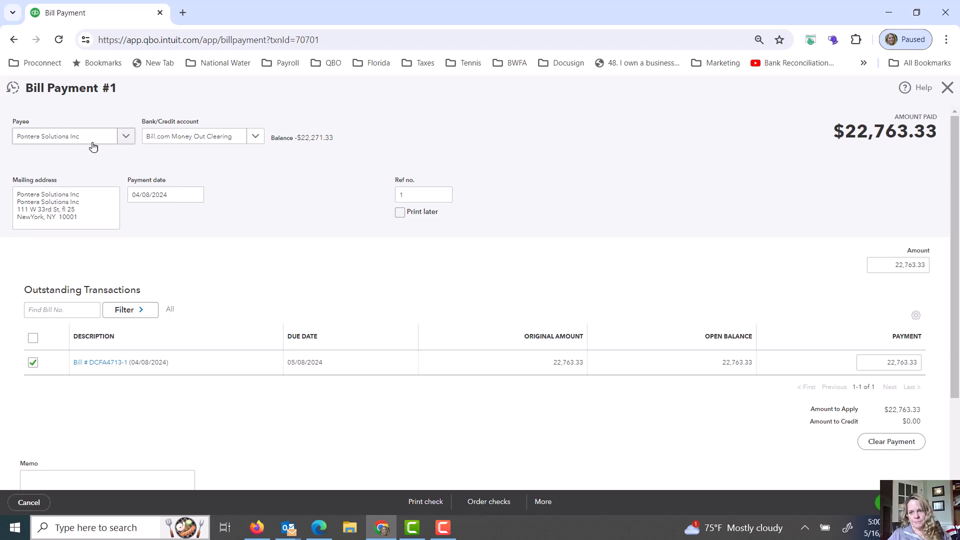
{"action": "mouse_move", "coordinate": [95, 137]}
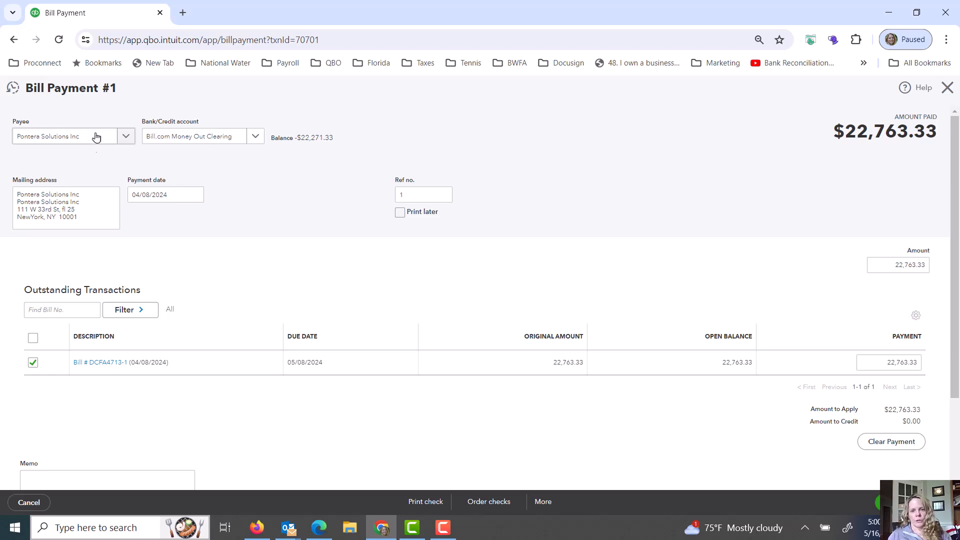
{"action": "mouse_move", "coordinate": [489, 501]}
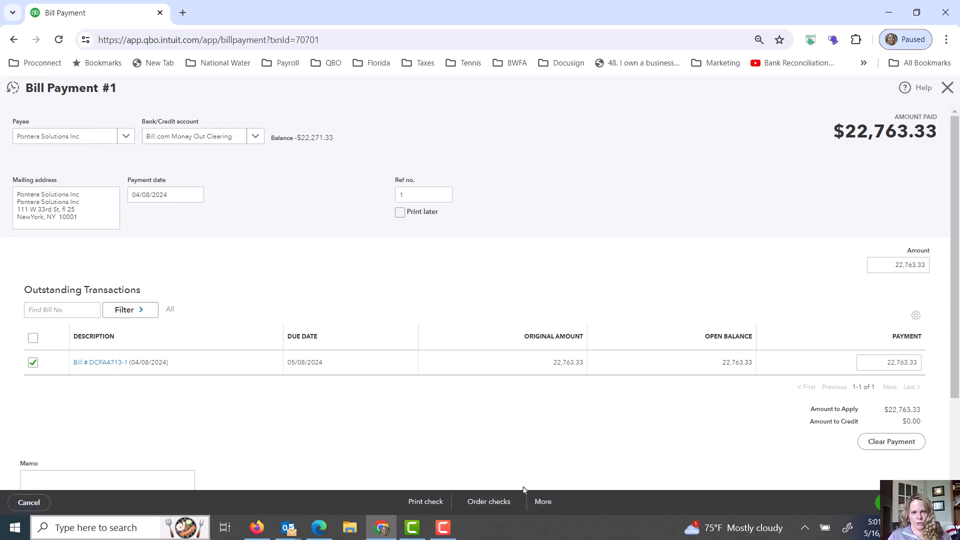
{"action": "mouse_move", "coordinate": [564, 413]}
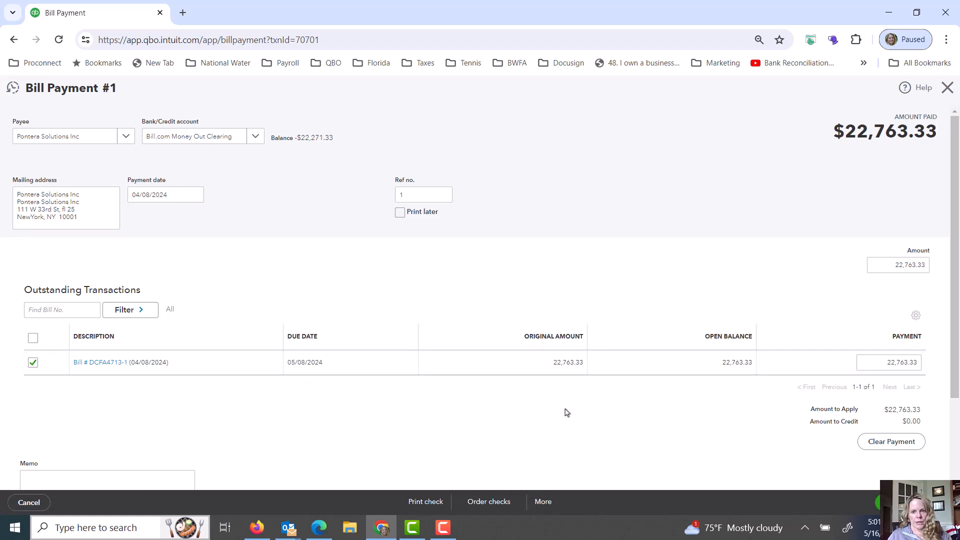
{"action": "mouse_move", "coordinate": [392, 396]}
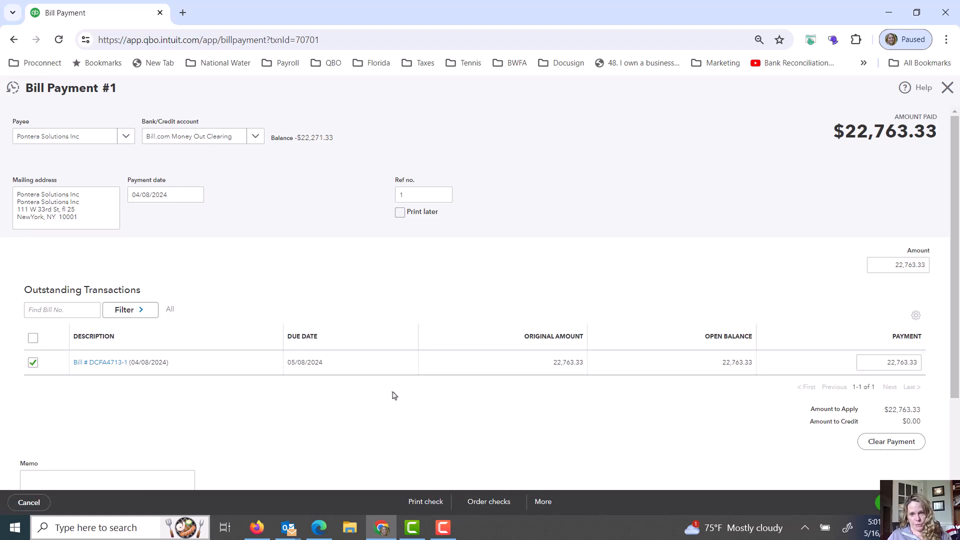
{"action": "mouse_move", "coordinate": [367, 361]}
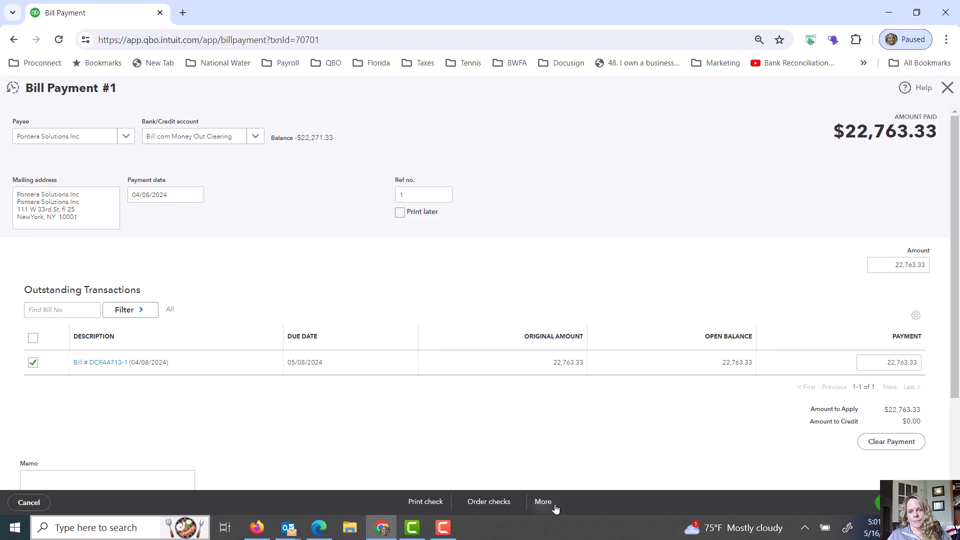
{"action": "left_click", "coordinate": [542, 501]}
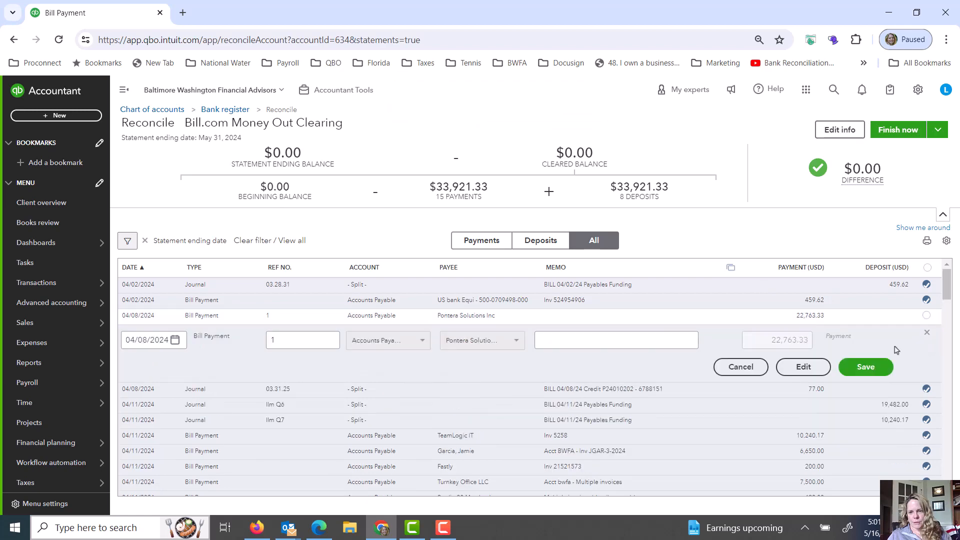
- Delete the unfunded $22,763.33 Pontera Solutions Inc bill payment and confirm
{"action": "left_click", "coordinate": [802, 367]}
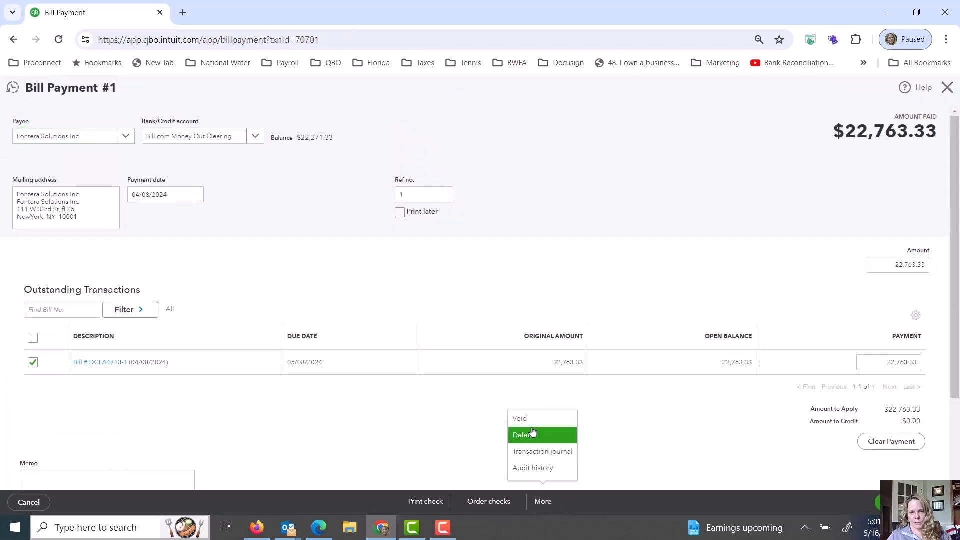
{"action": "left_click", "coordinate": [521, 435]}
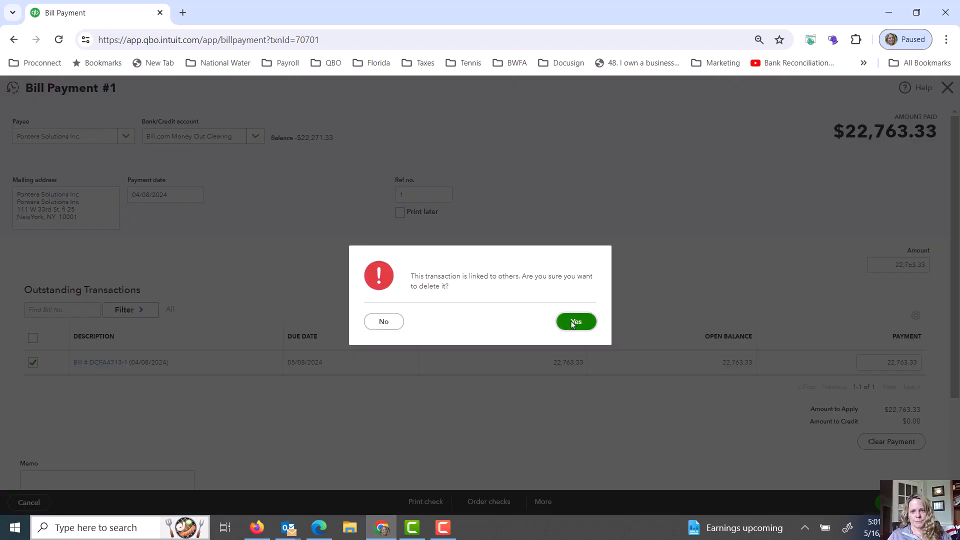
{"action": "left_click", "coordinate": [575, 321]}
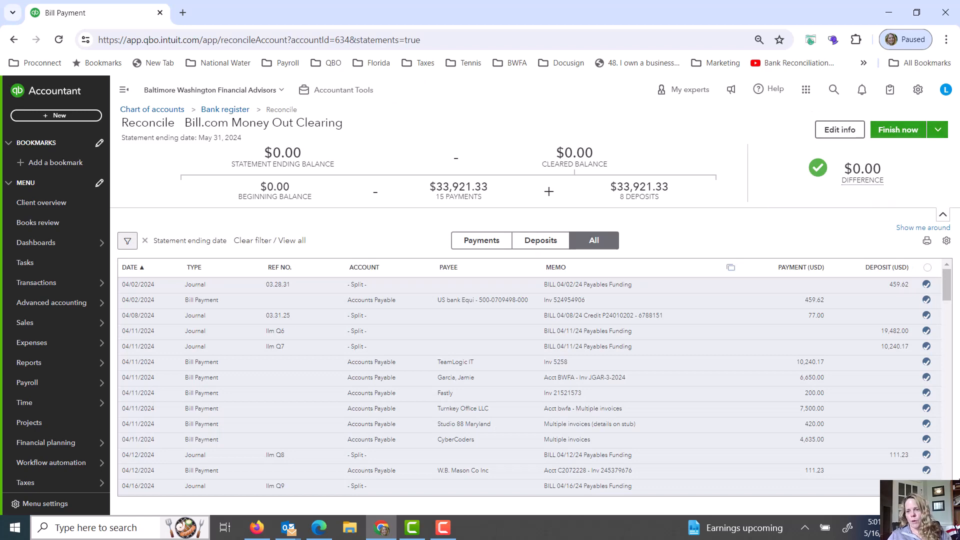
{"action": "scroll", "scroll_direction": "down", "scroll_amount": 3}
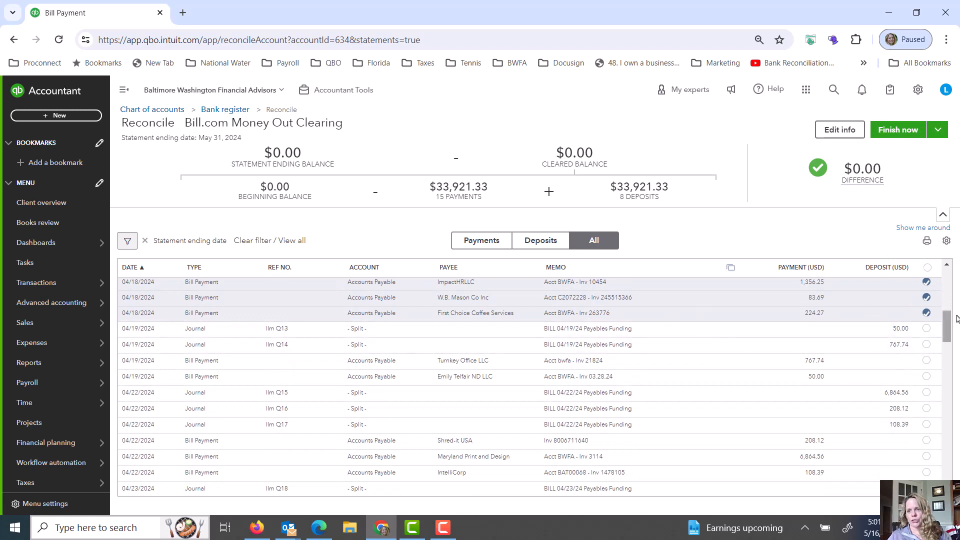
{"action": "left_click", "coordinate": [925, 343]}
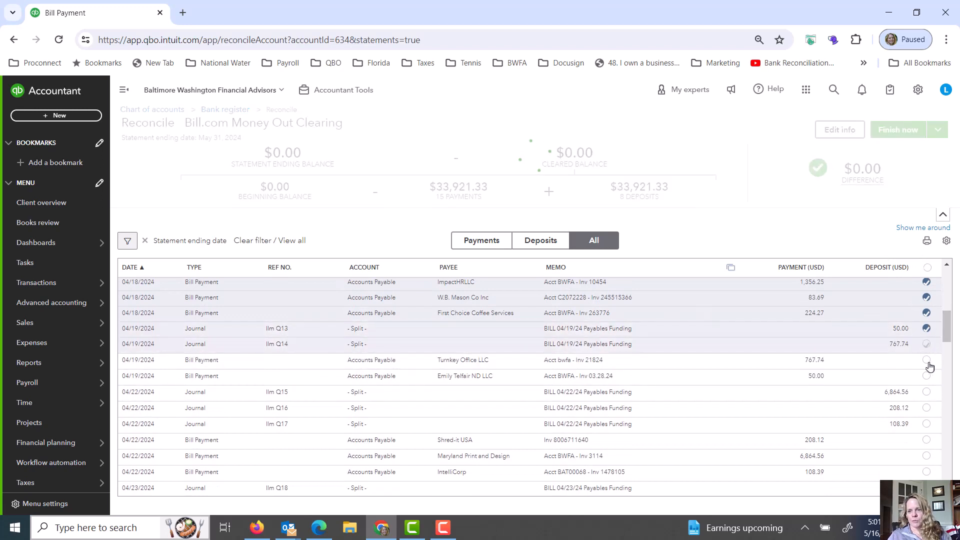
{"action": "left_click", "coordinate": [925, 360]}
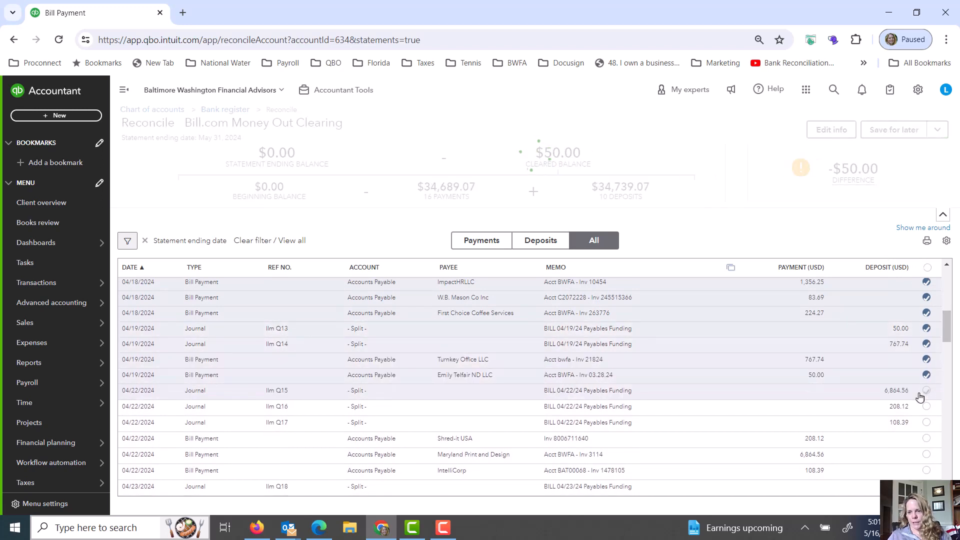
{"action": "left_click", "coordinate": [926, 391]}
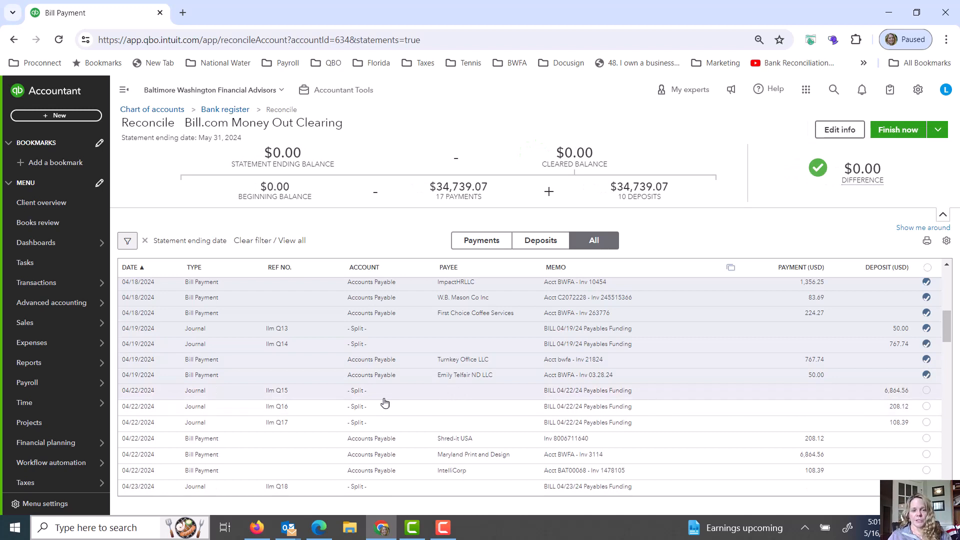